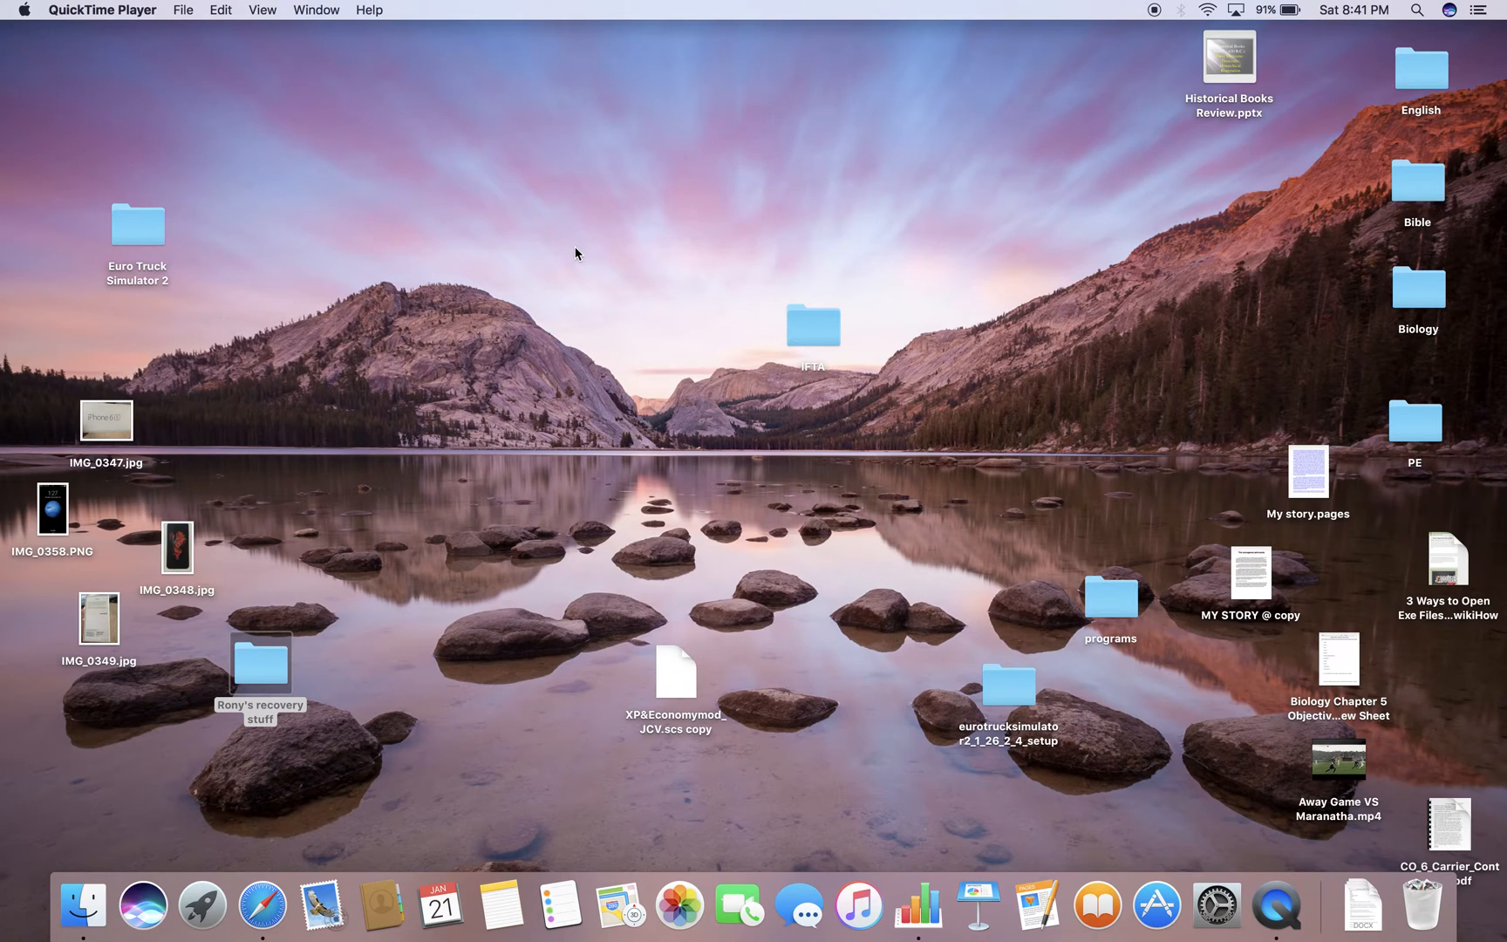
pyautogui.moveTo(685, 618)
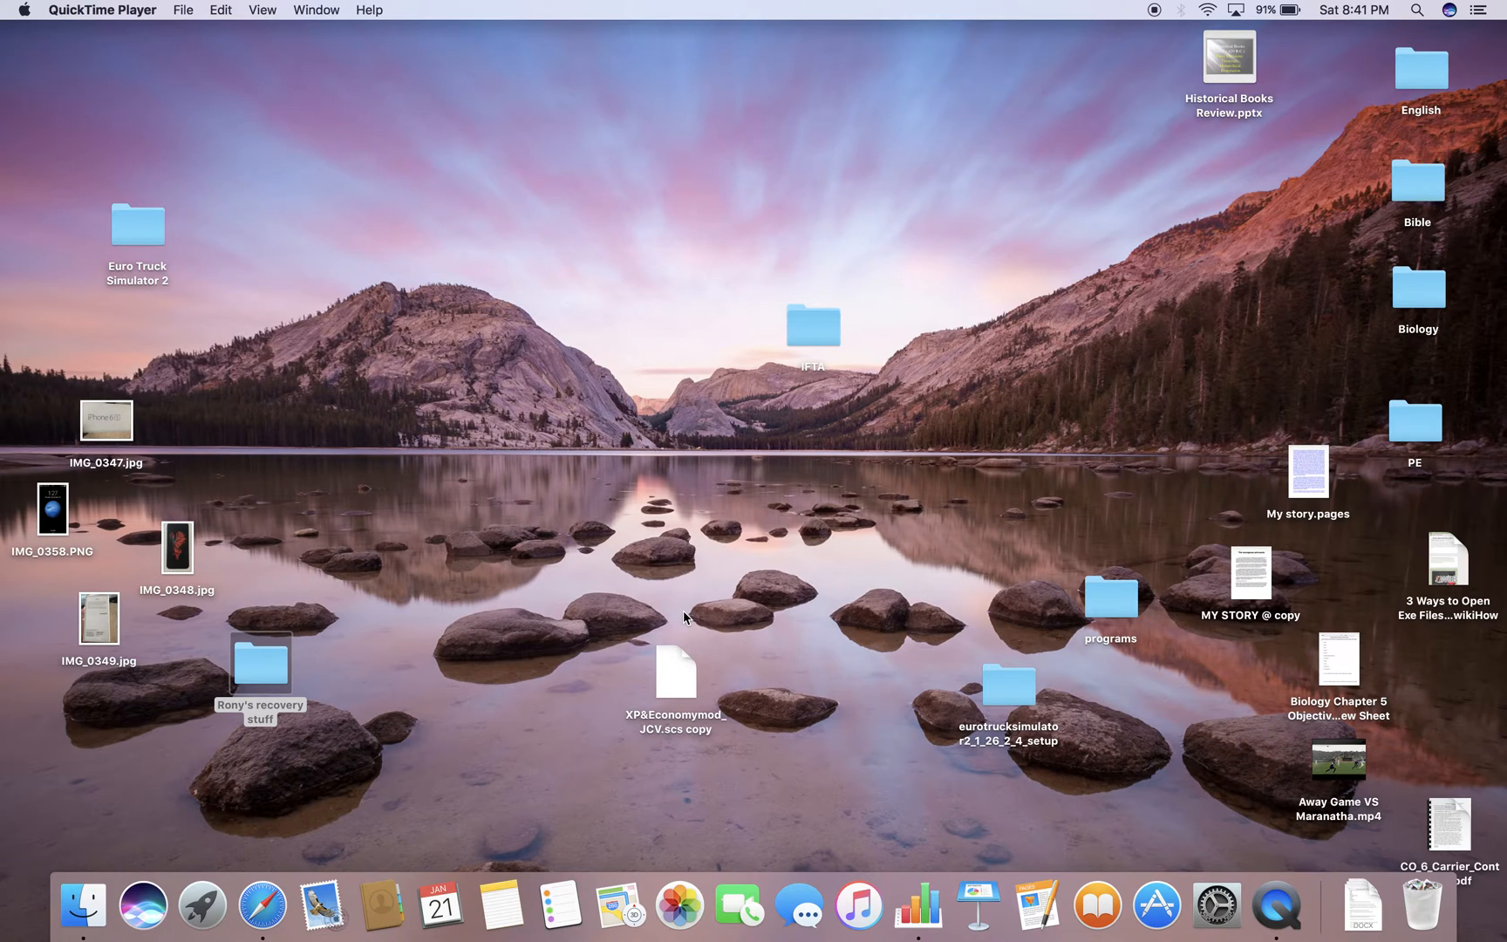
pyautogui.moveTo(394, 737)
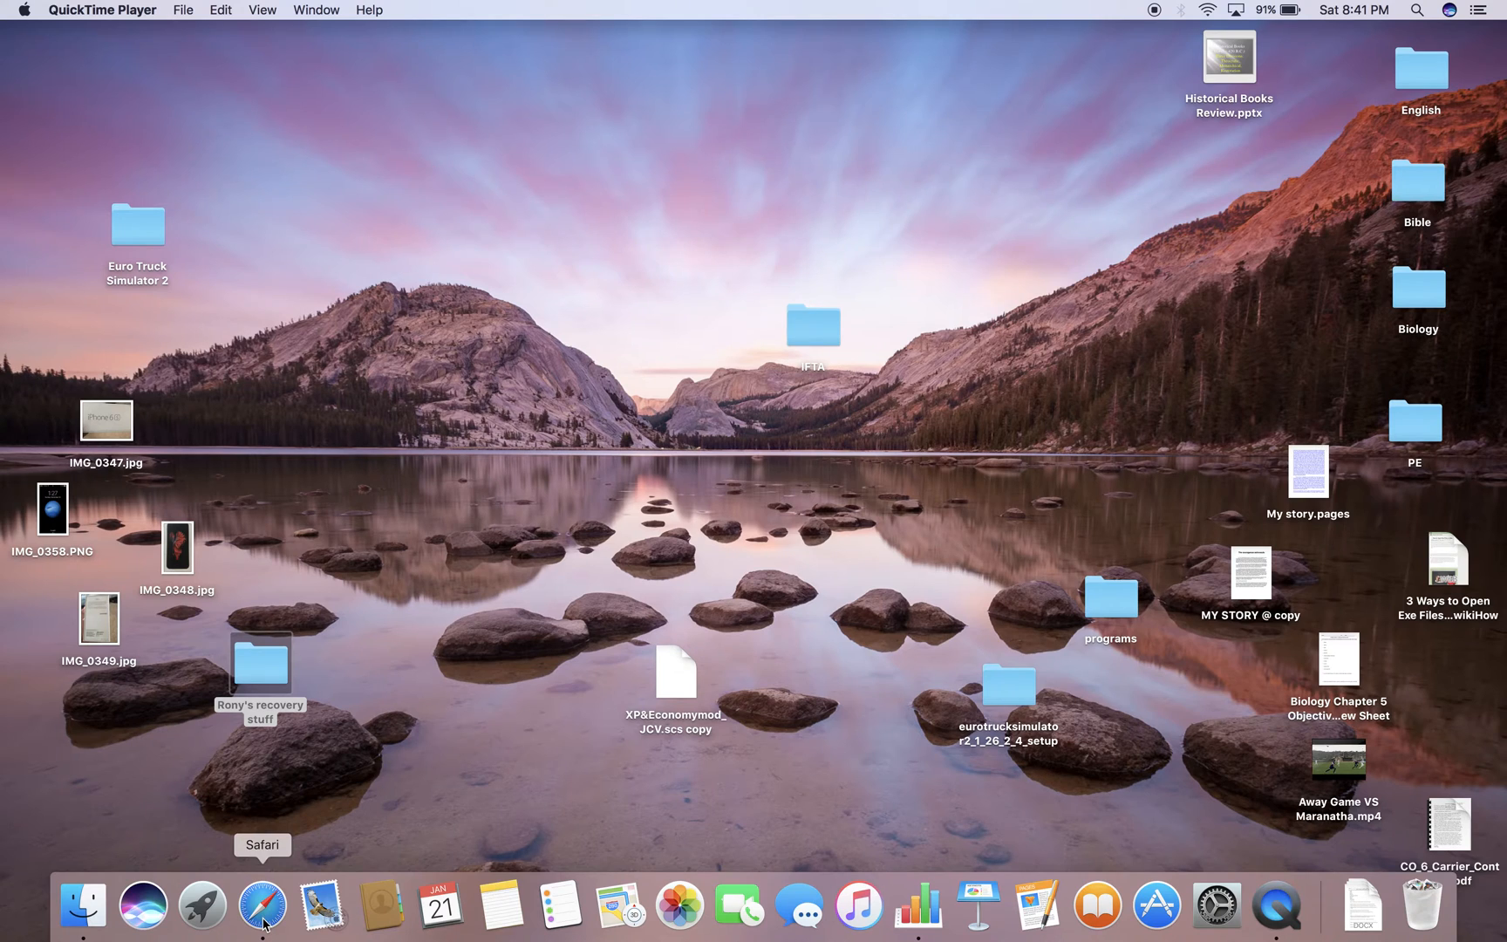
pyautogui.click(263, 904)
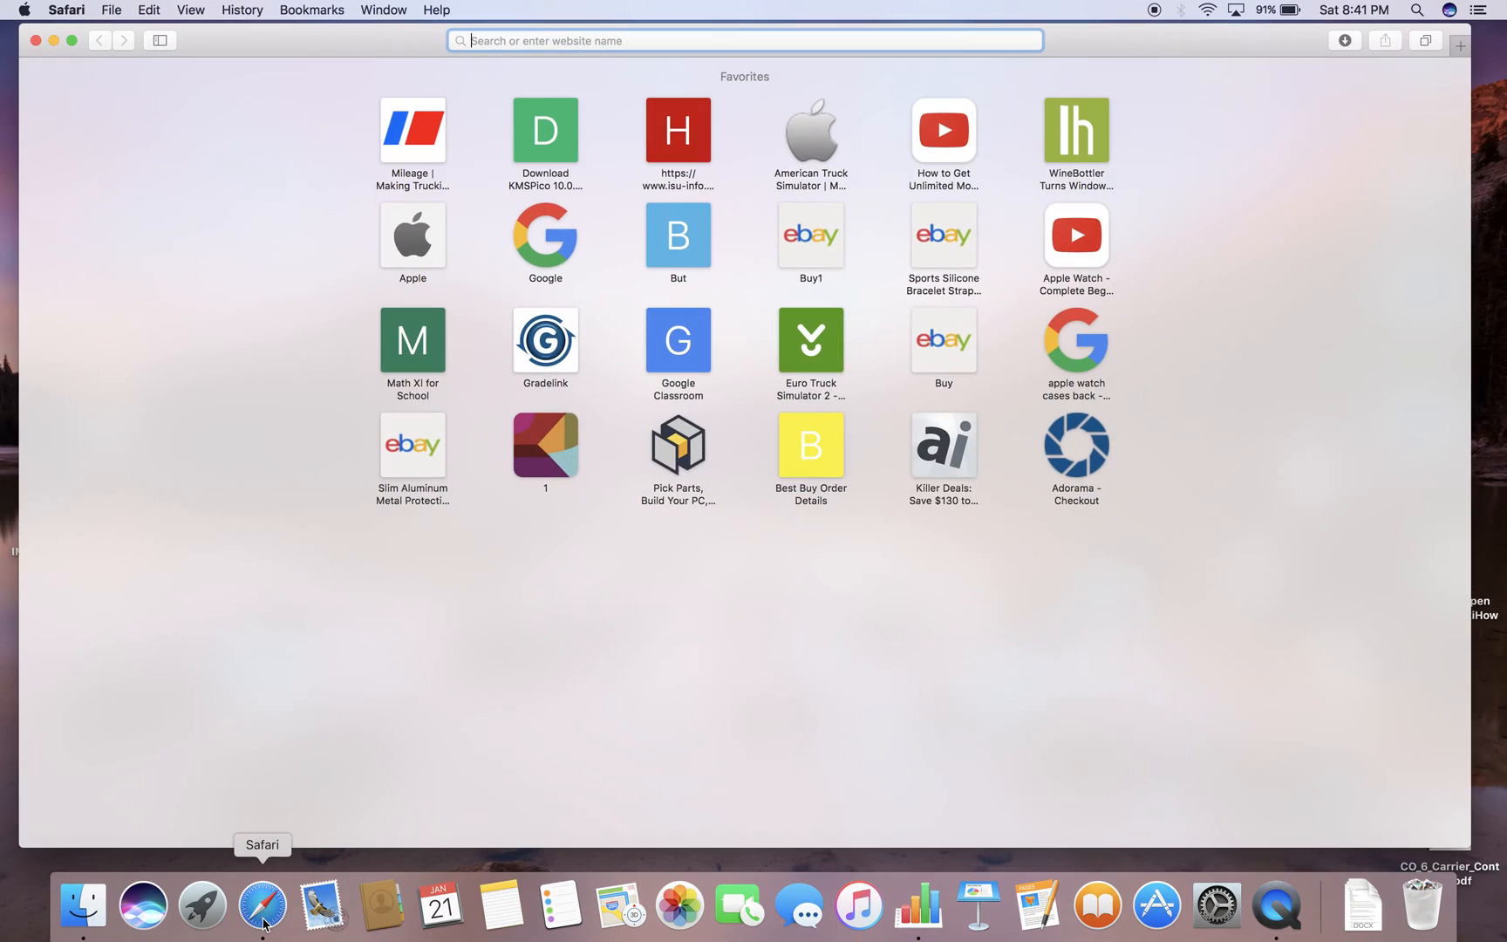
pyautogui.moveTo(837, 293)
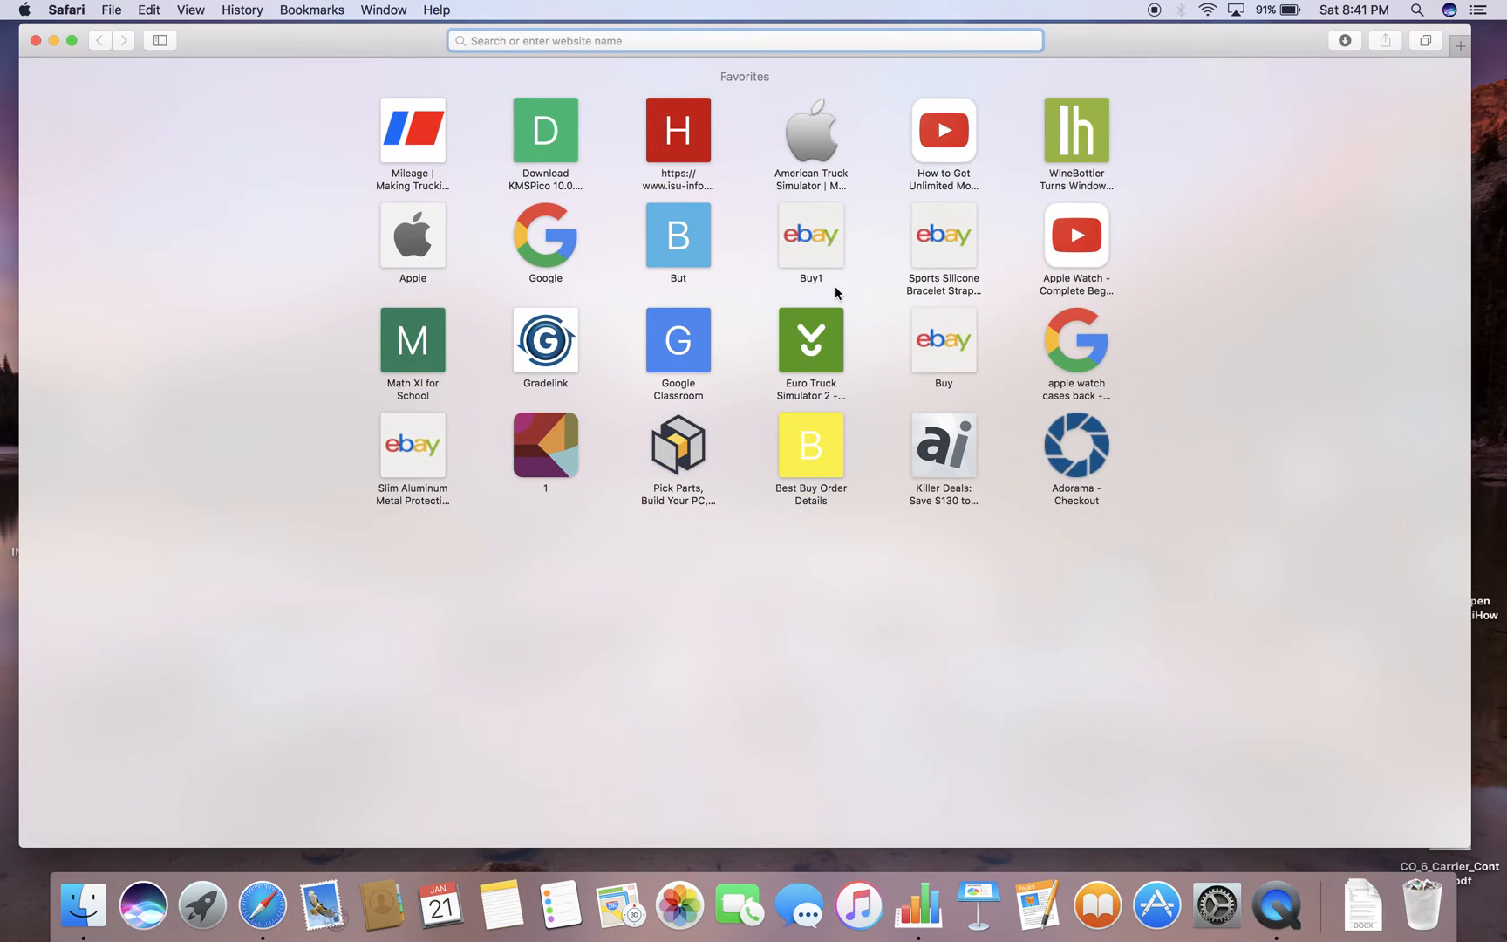
pyautogui.write('www.blogger.com')
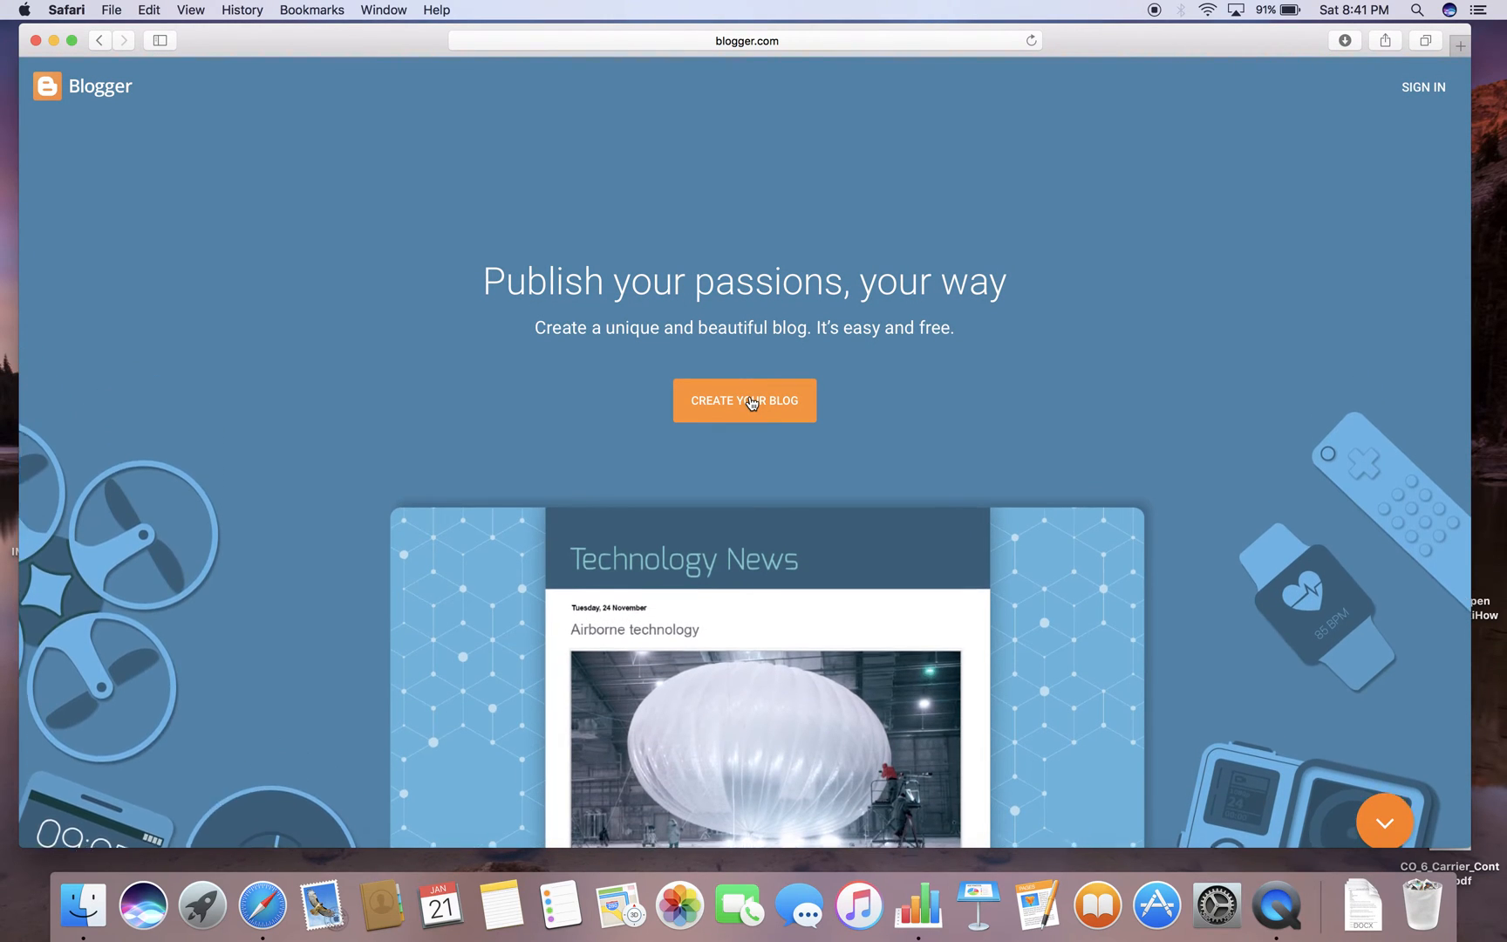
# Choose Create your blog and sign in with the Google account fhfhfhfhfwewe3.
pyautogui.click(744, 400)
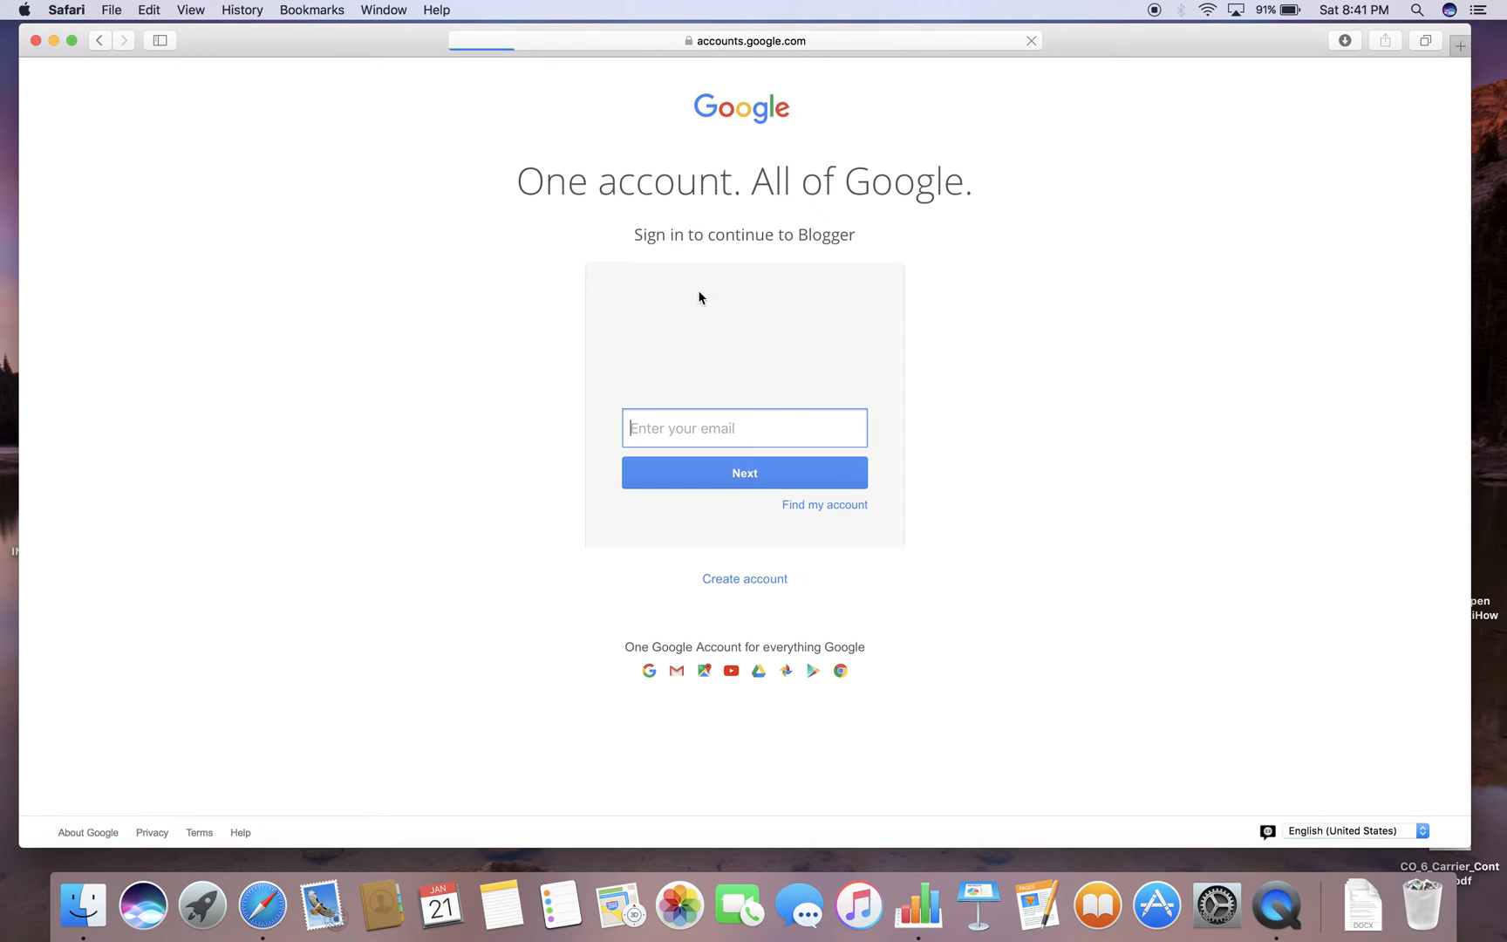
pyautogui.write('fhfhfhfhfwewe3')
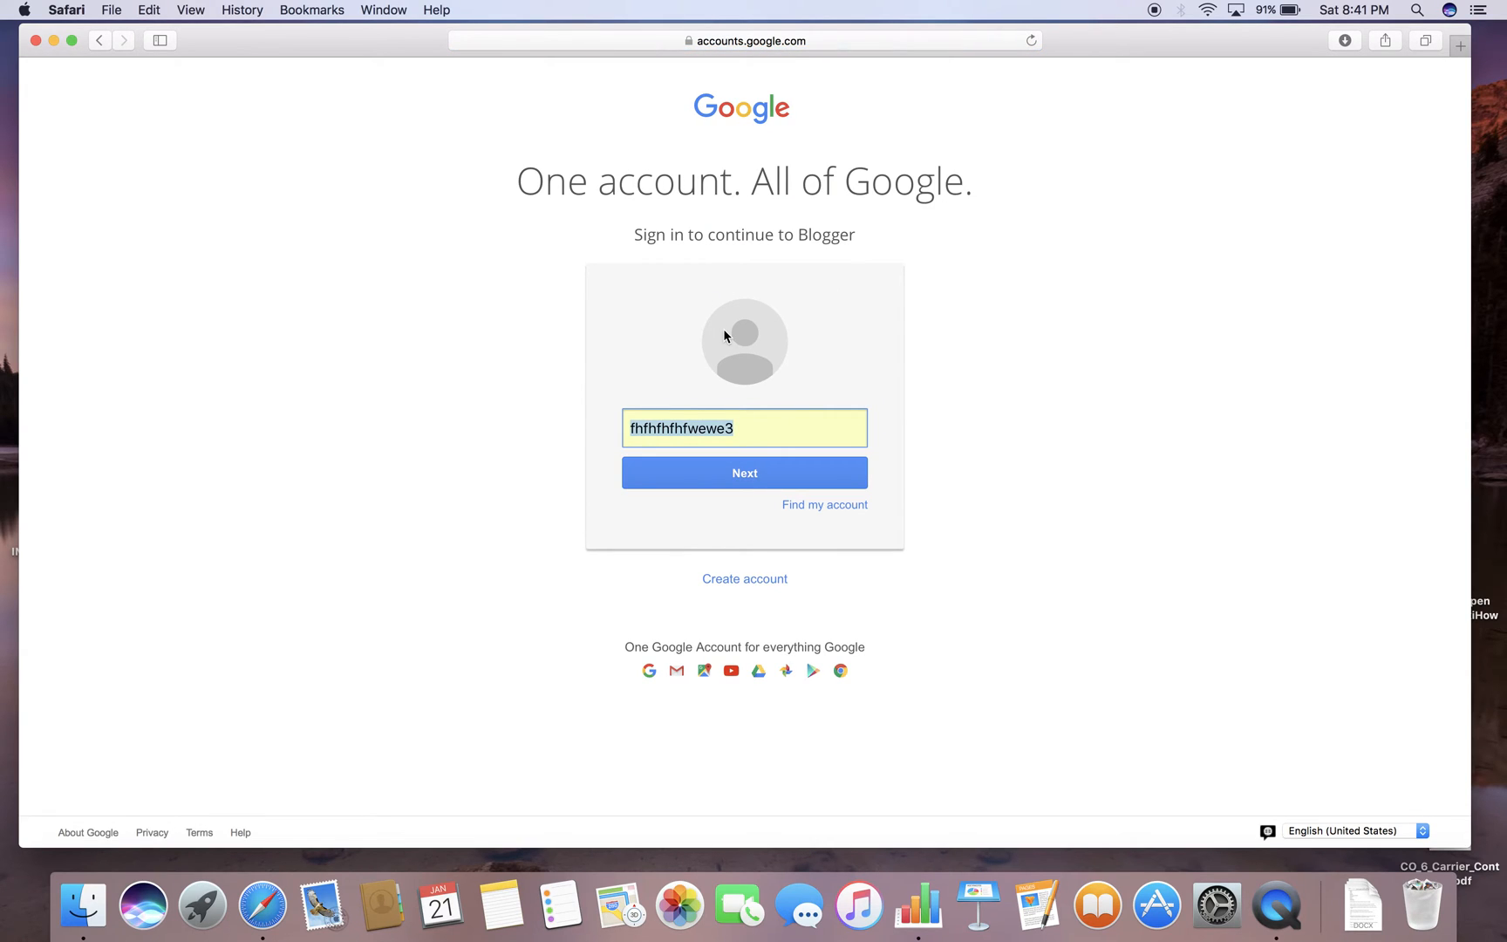
pyautogui.click(743, 472)
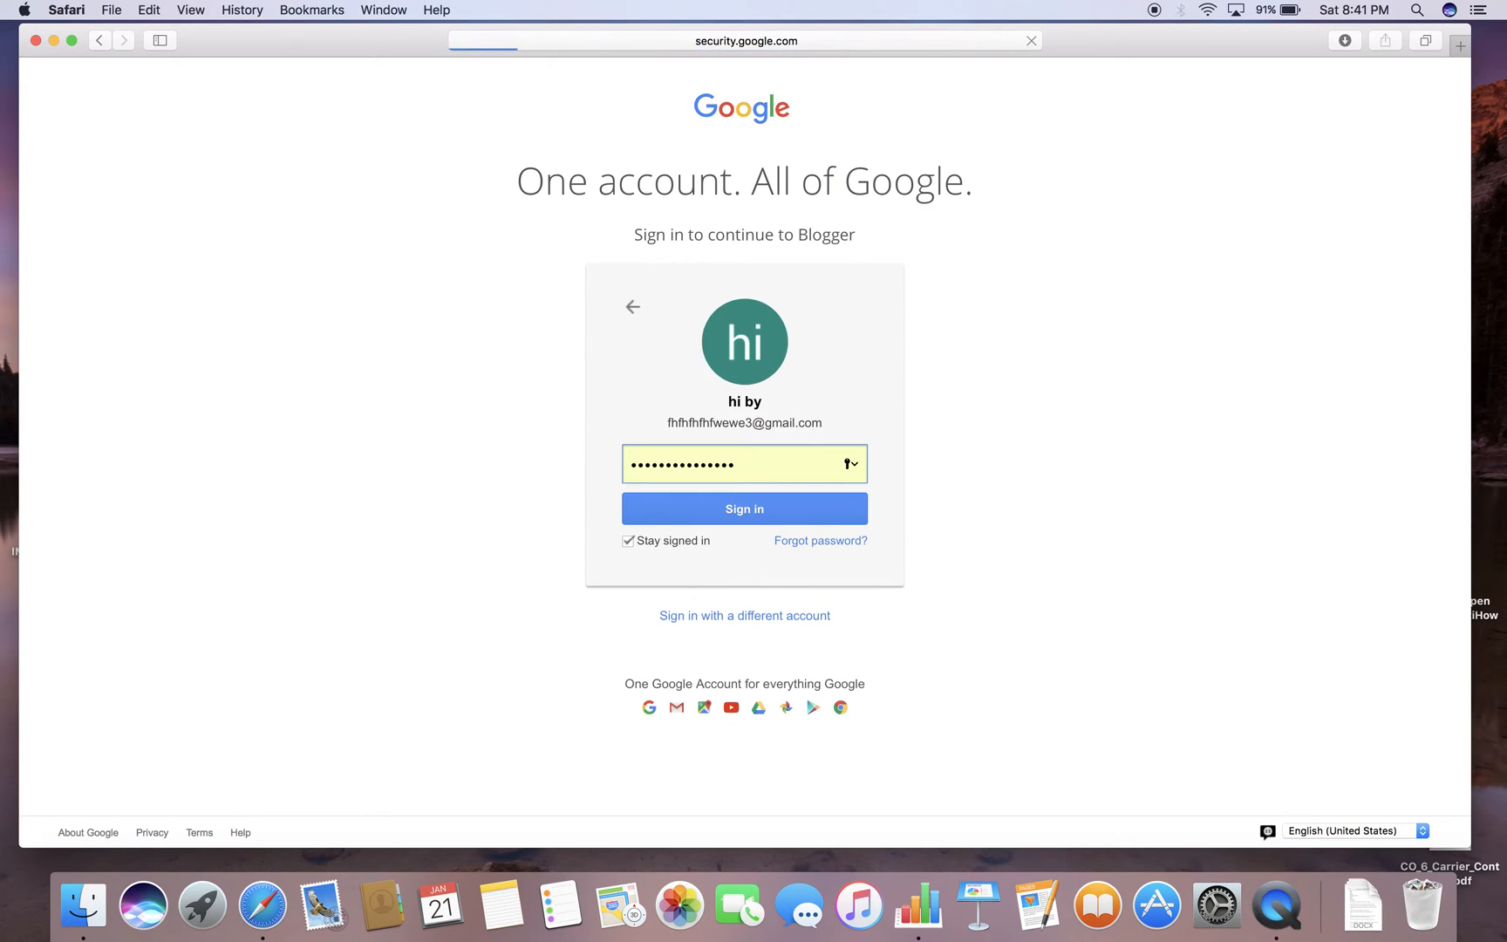
pyautogui.click(744, 508)
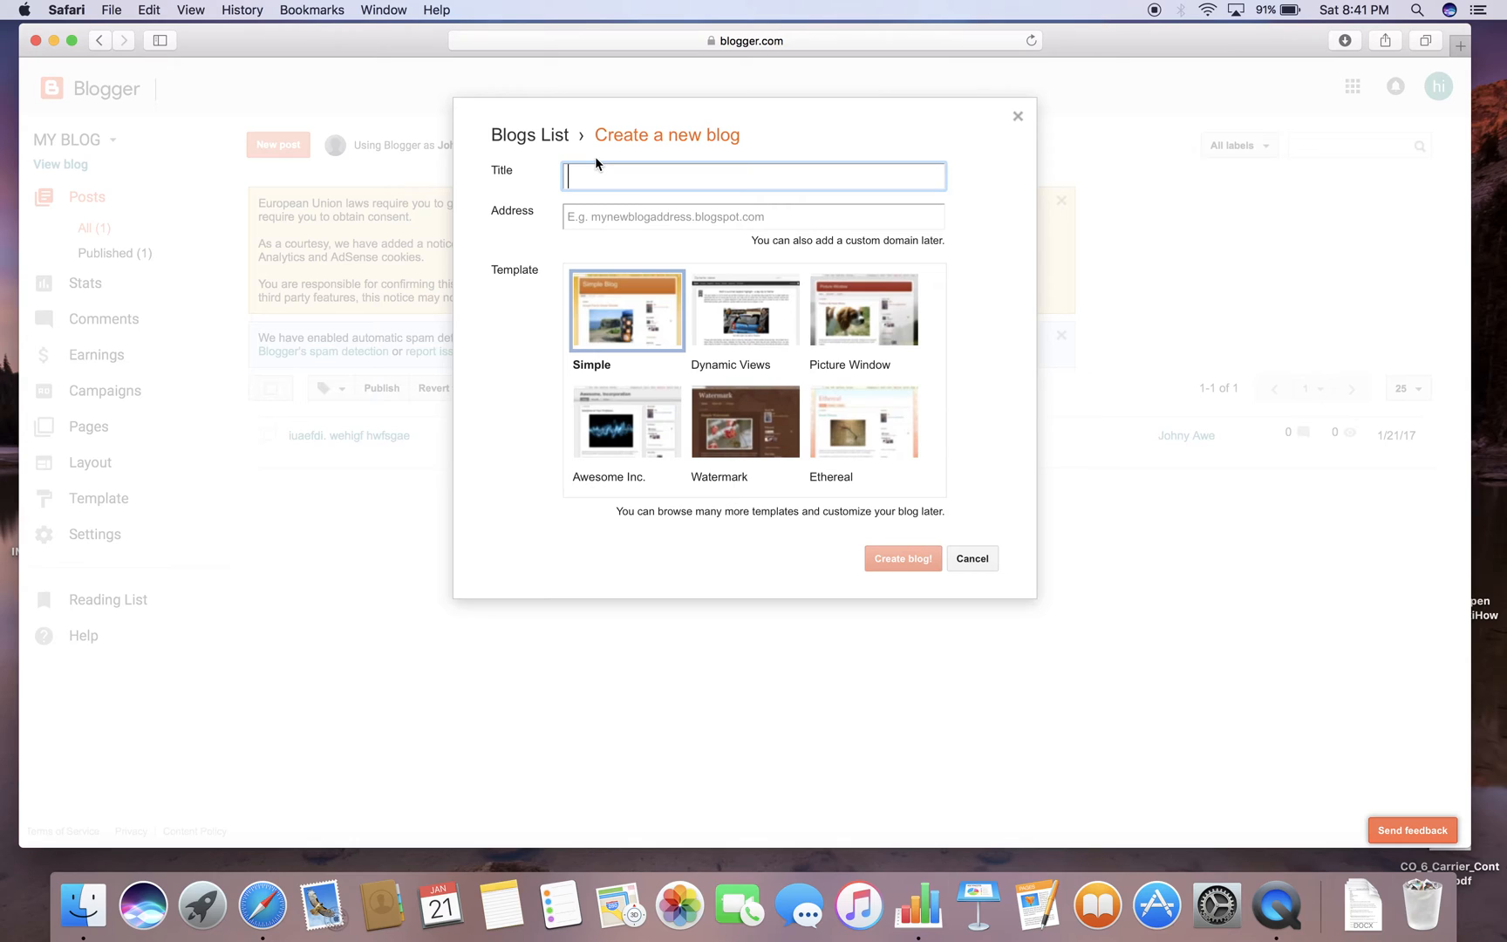
# Enter the blog title 'haerhiugwergwuhrg iq' and the address 'hufdhf'.
pyautogui.write('haerhiugwergwuhrg iq')
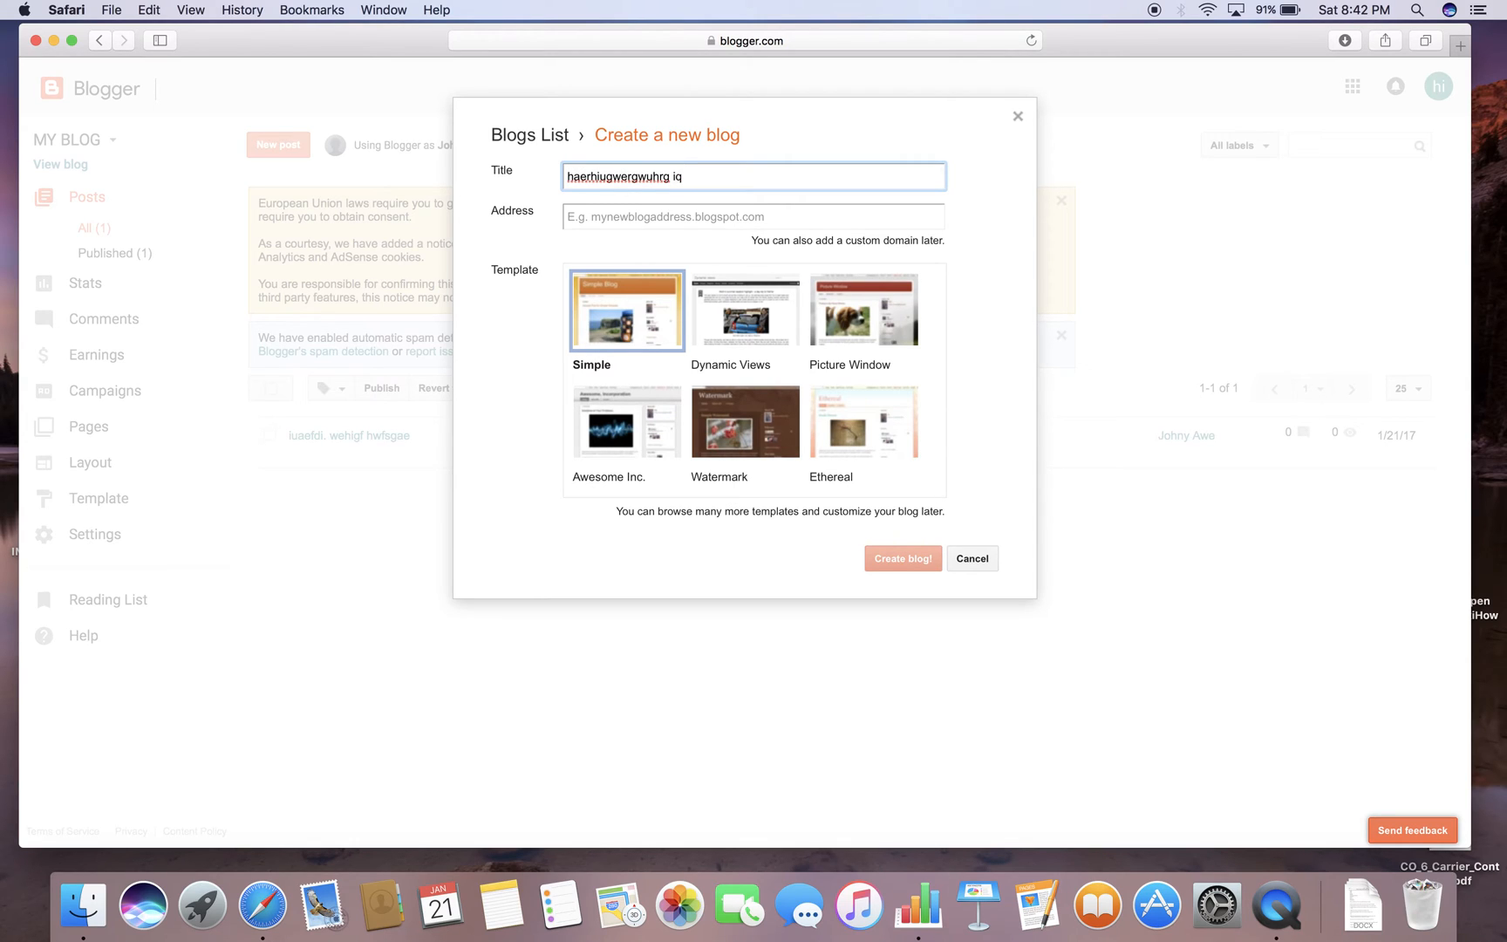
pyautogui.write('beer wjhr wqjkr jkqw')
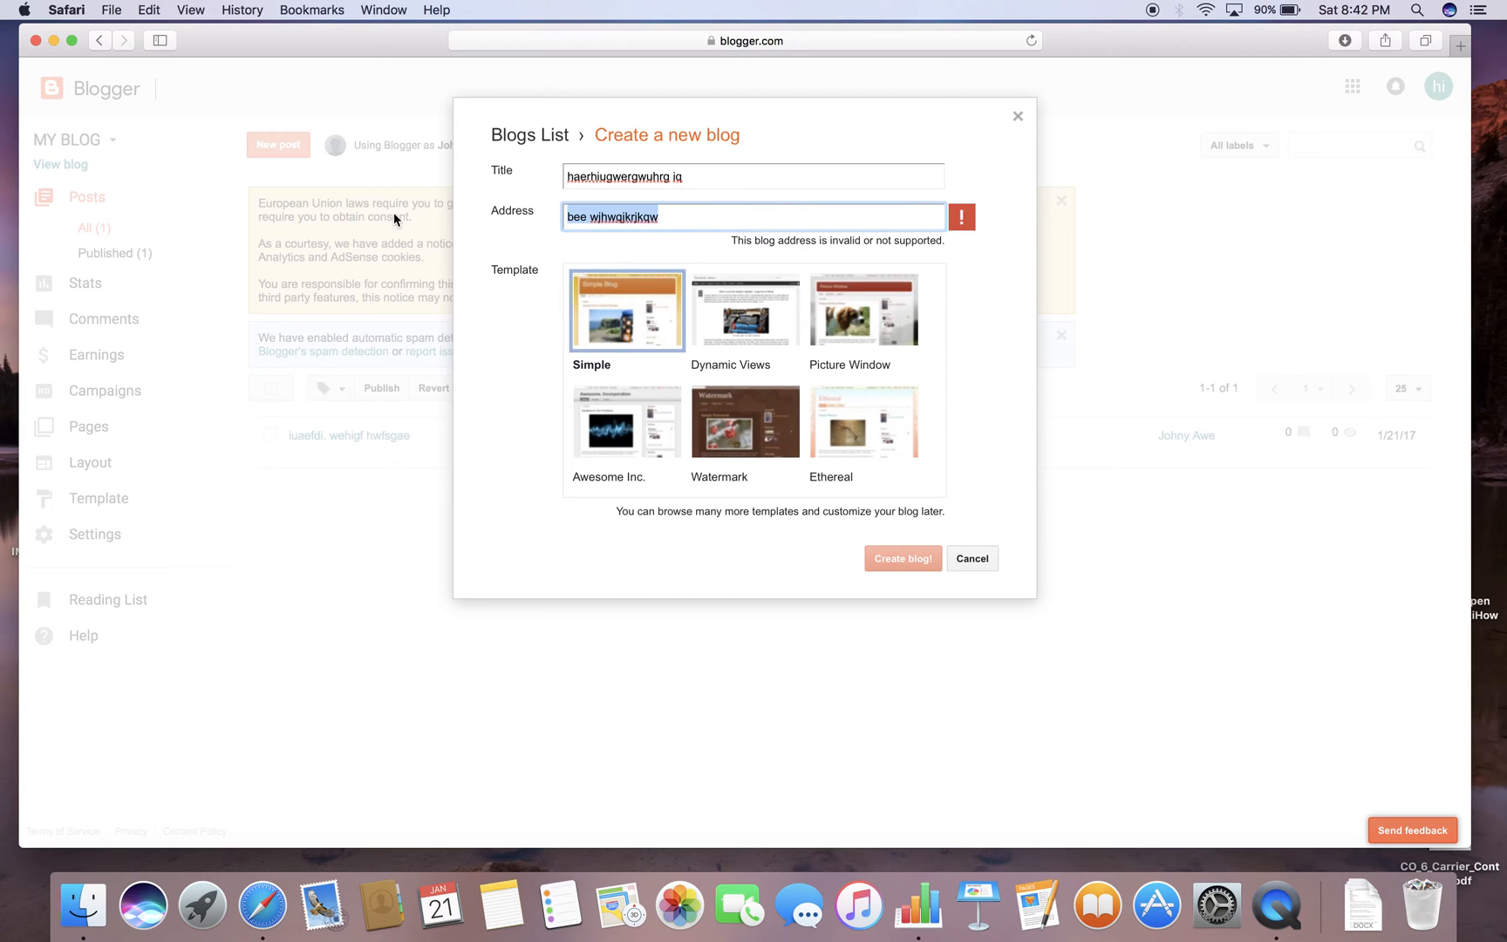
pyautogui.write('hufdhf')
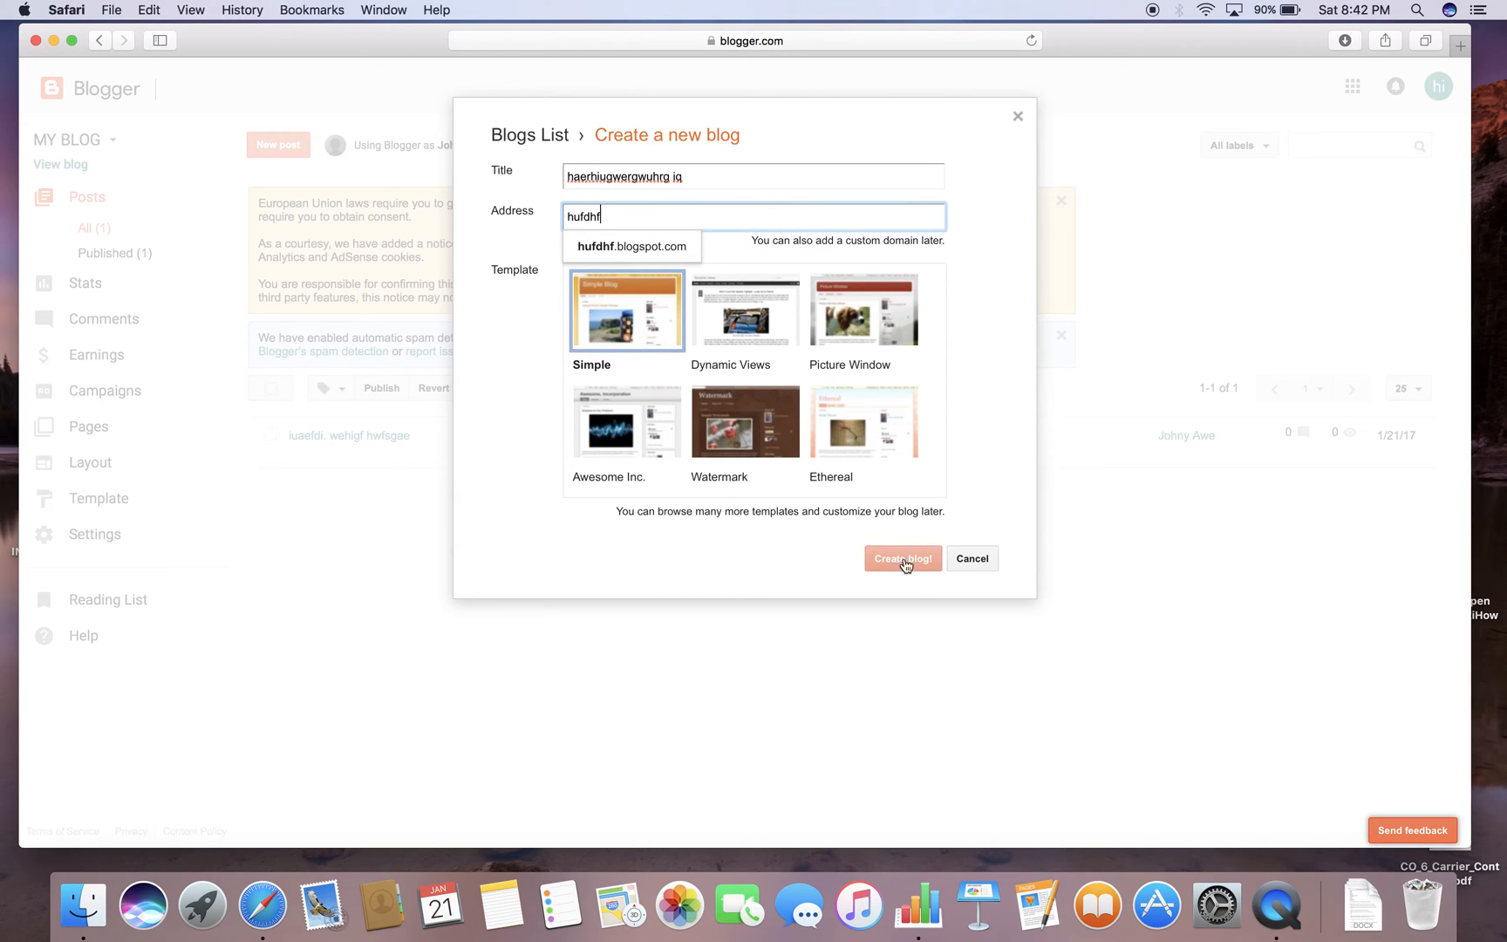
# Accept hufdhf.blogspot.com and create the blog with the Simple template.
pyautogui.click(630, 246)
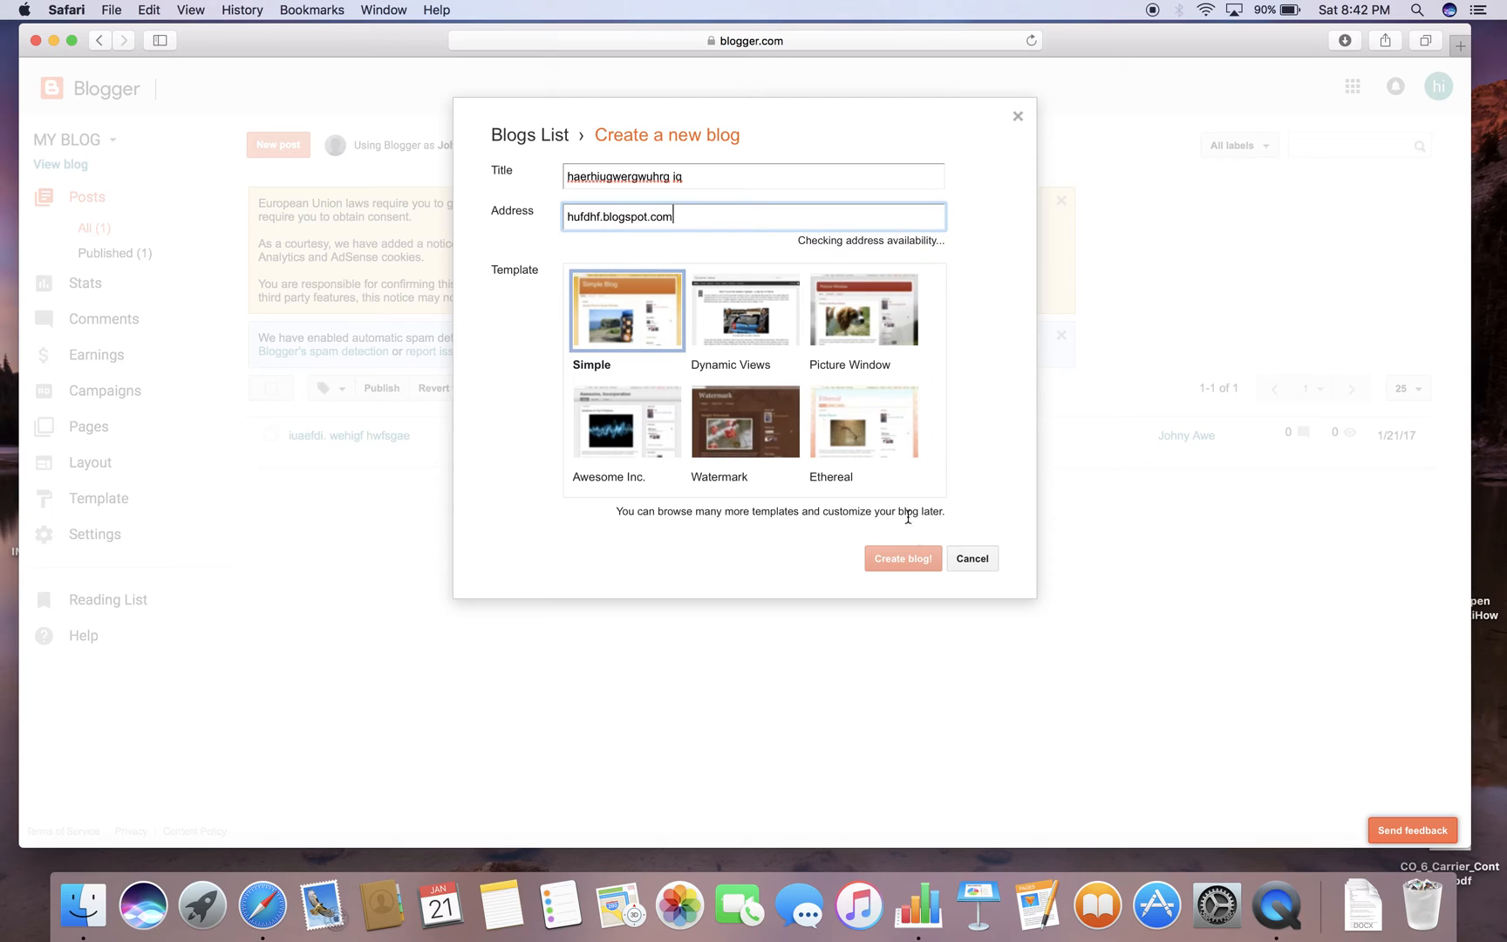
pyautogui.click(902, 558)
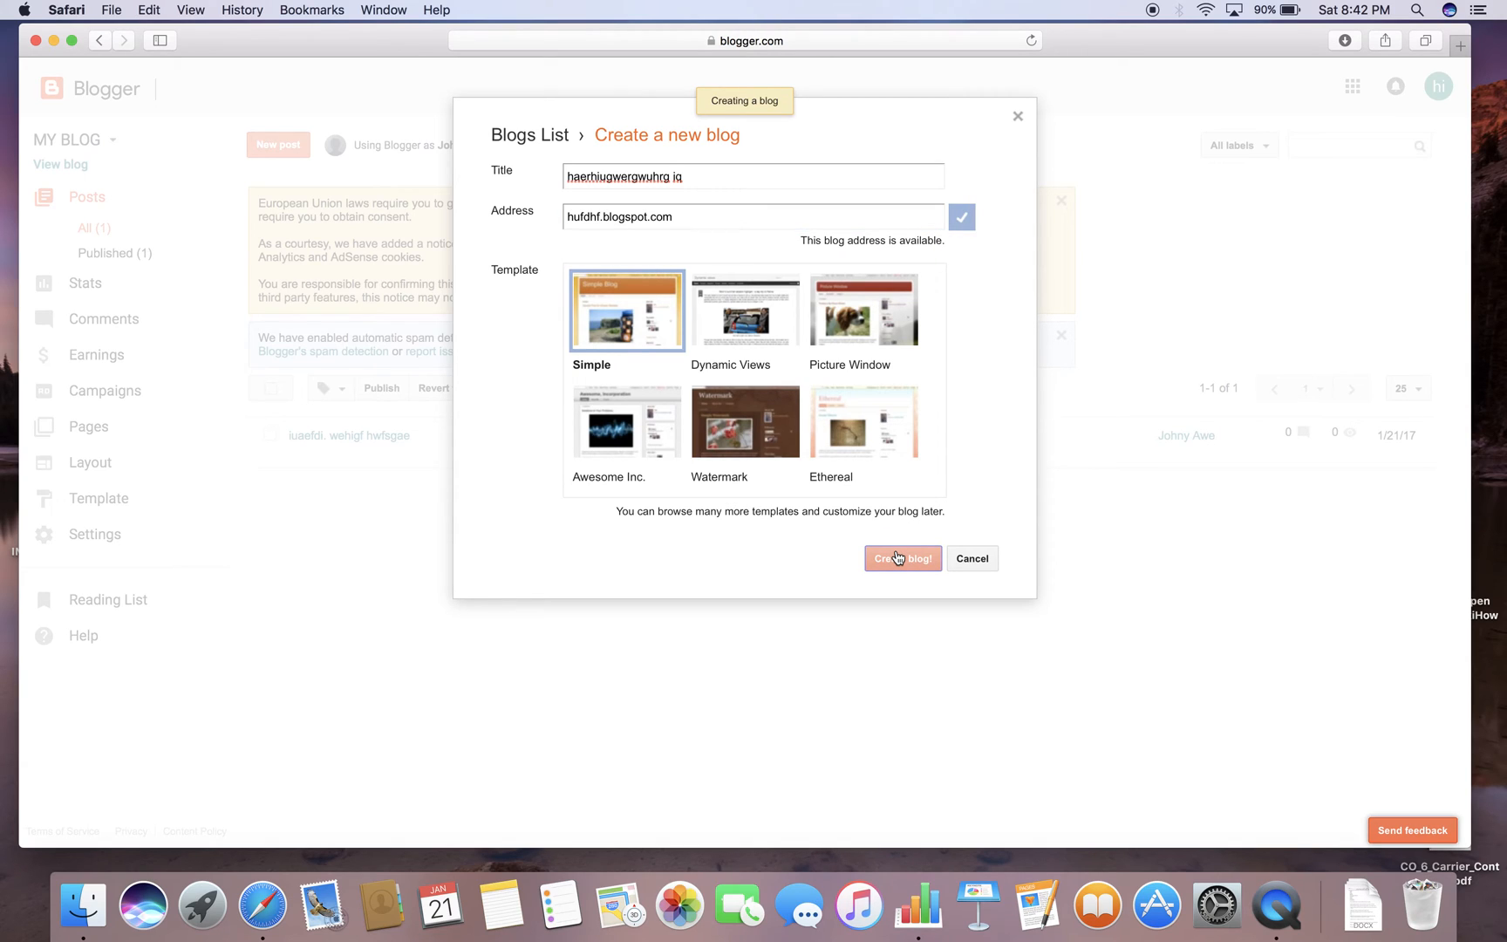
pyautogui.moveTo(896, 565)
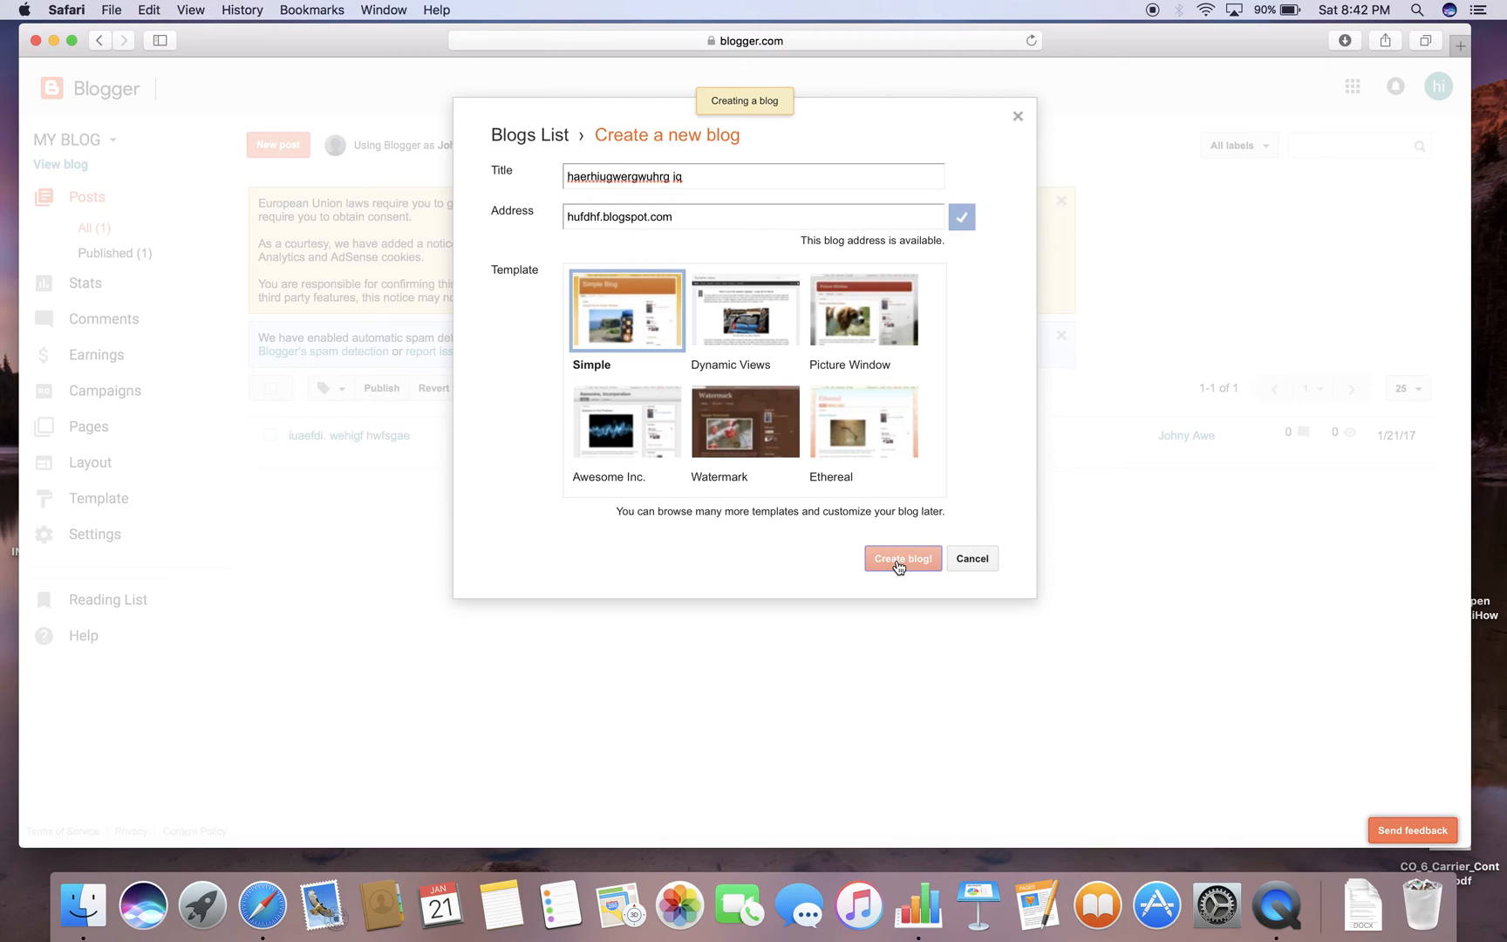
pyautogui.click(902, 558)
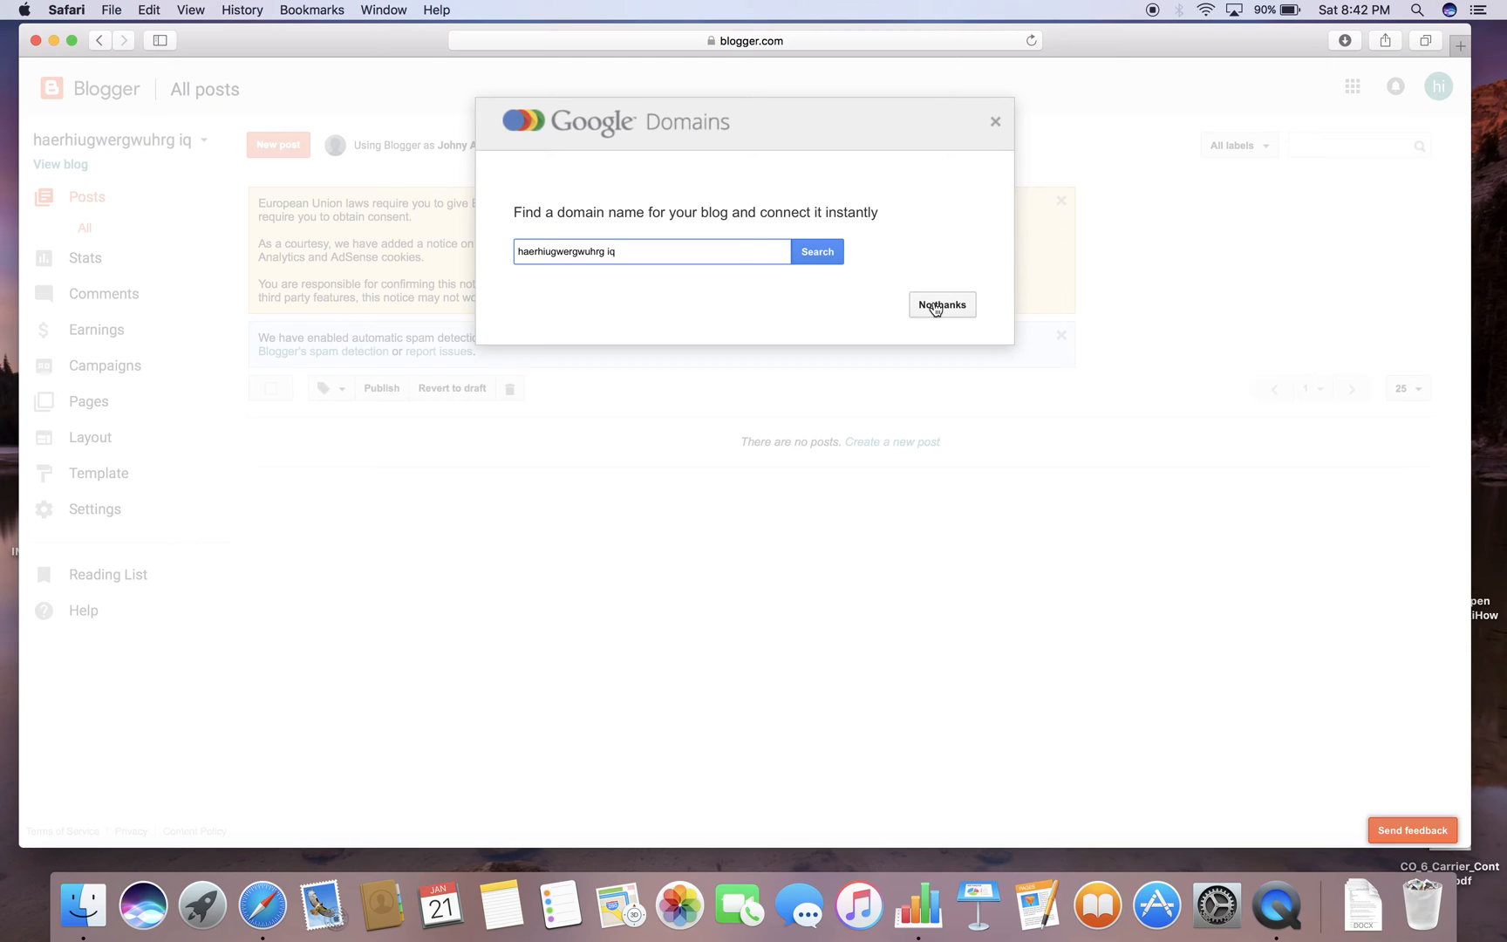
# Dismiss the Google Domains custom domain offer with No thanks.
pyautogui.click(941, 305)
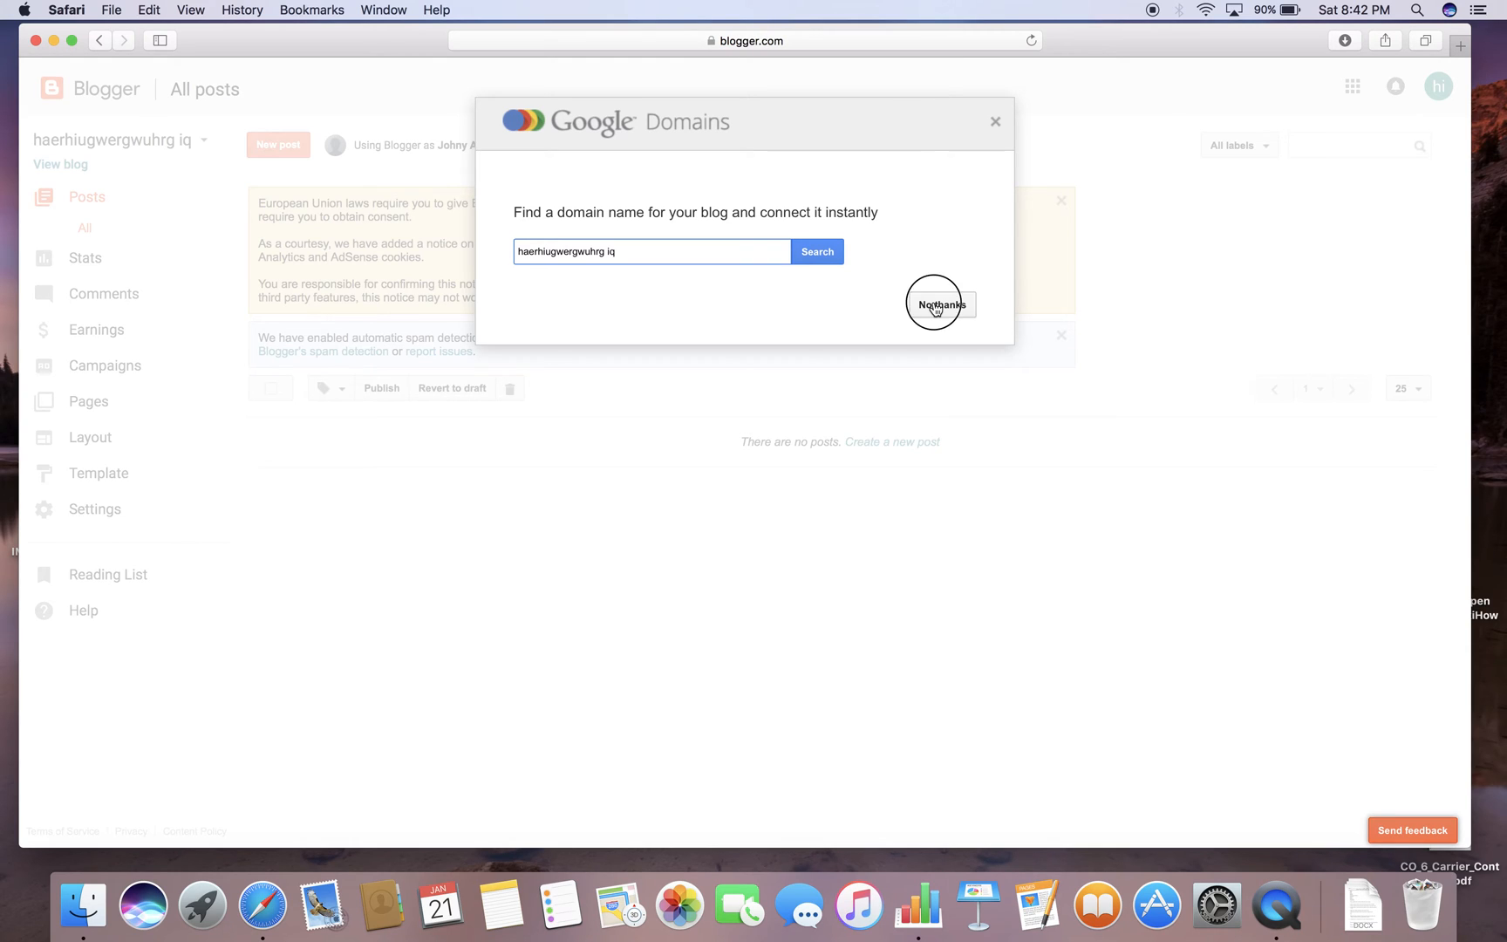
pyautogui.click(940, 304)
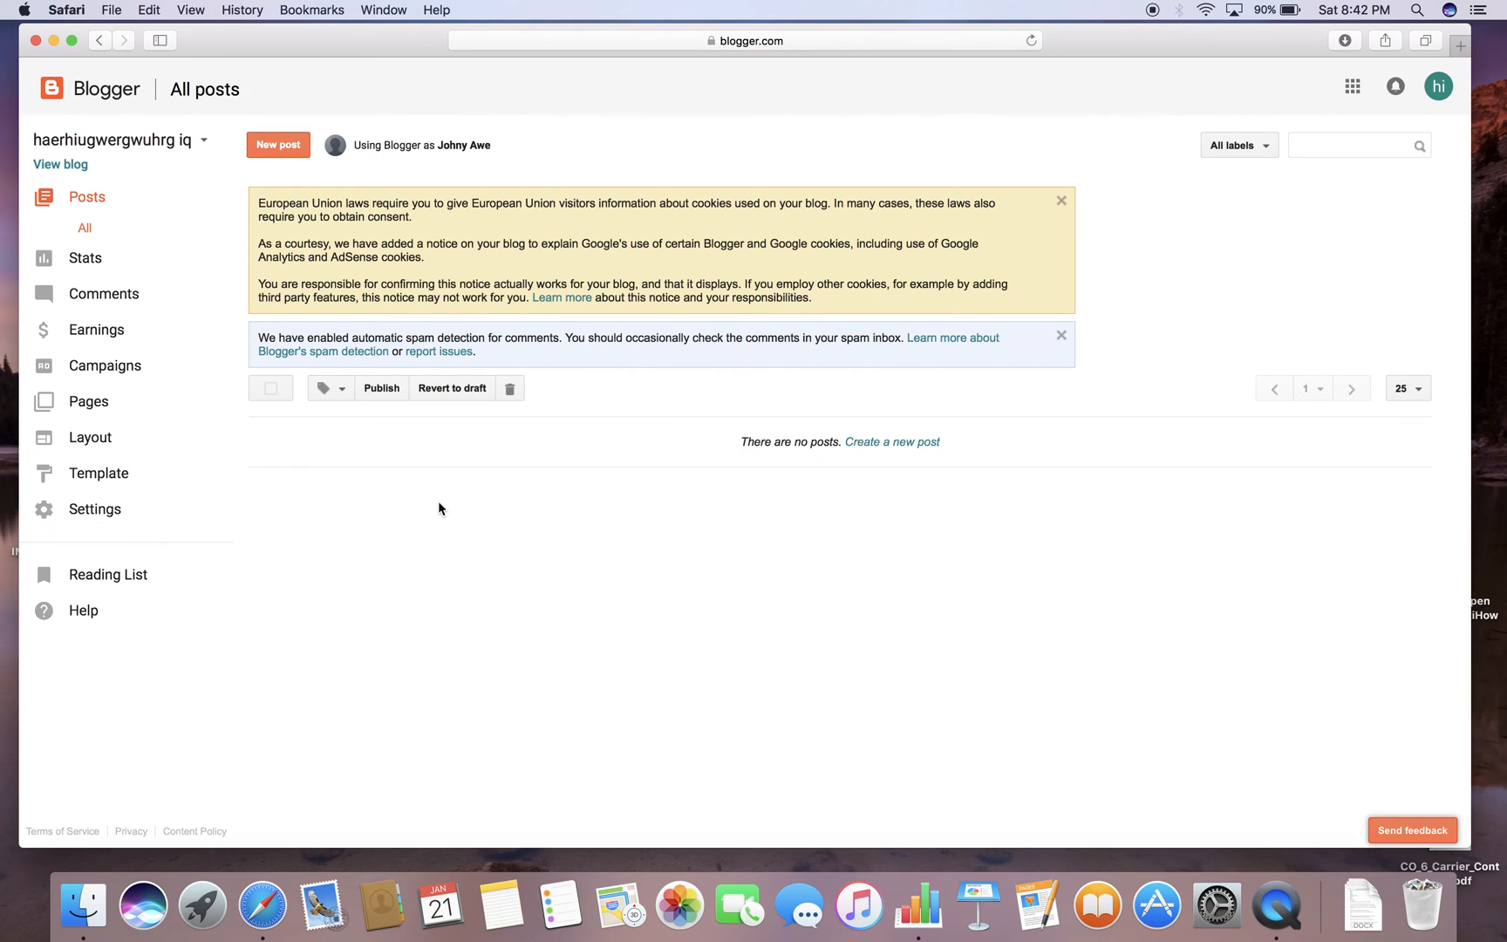
# Publish a new post with the lines 'AS ISA SO.', 'S OS S OS SOS OOSO S', 'SO SO S OS'.
pyautogui.click(278, 144)
pyautogui.write('THI')
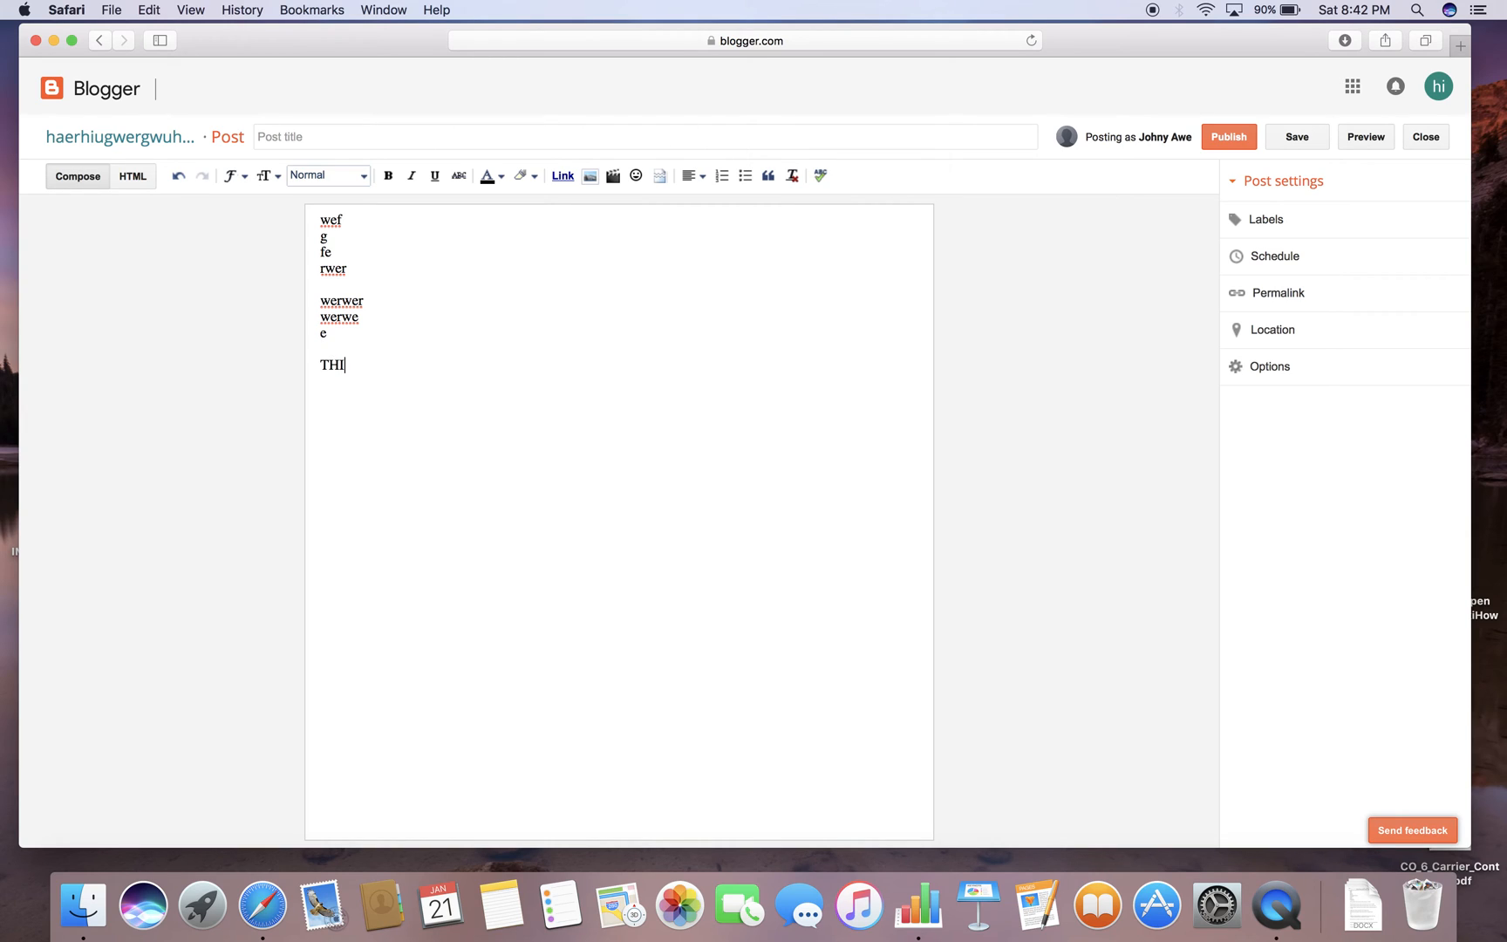
pyautogui.write('AS ISA SO.')
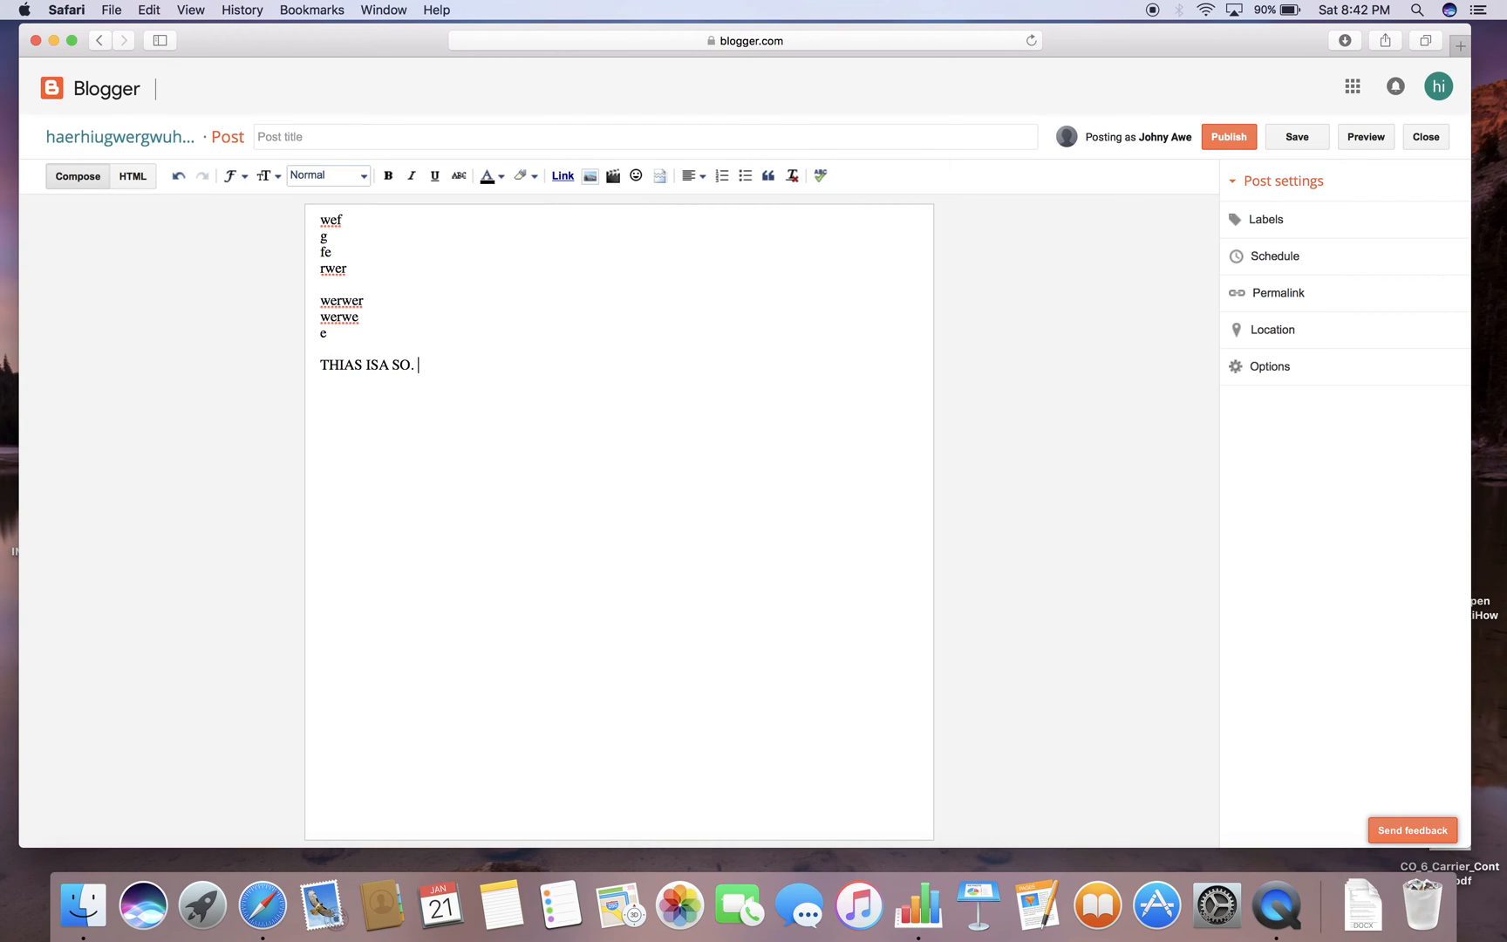
pyautogui.write('S OS S OS SOS OOSO S')
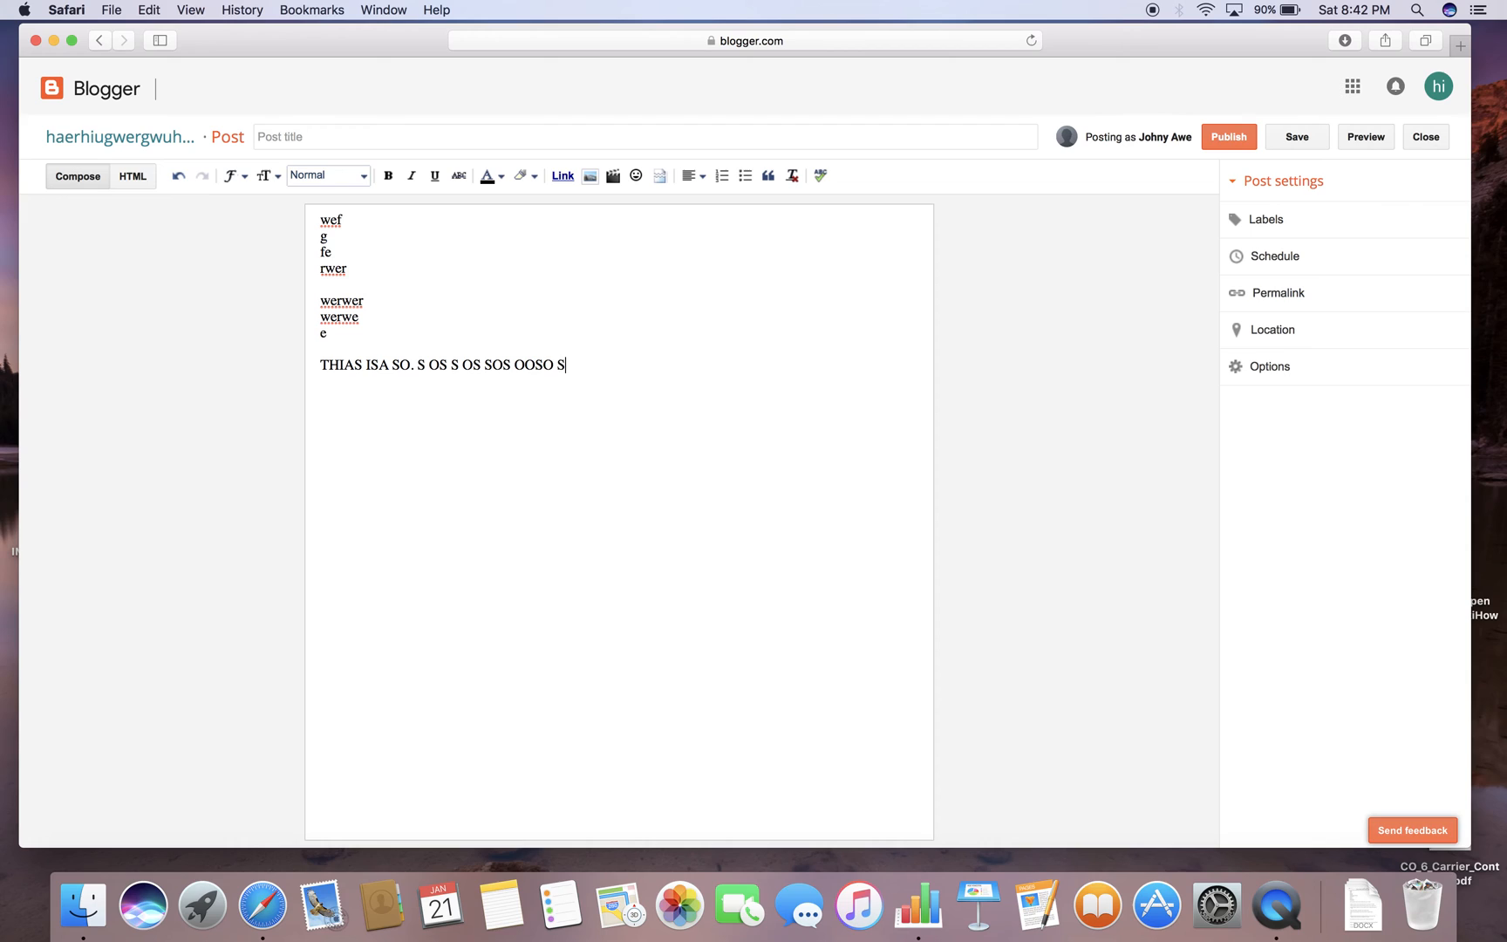
pyautogui.write('SO SO S OS')
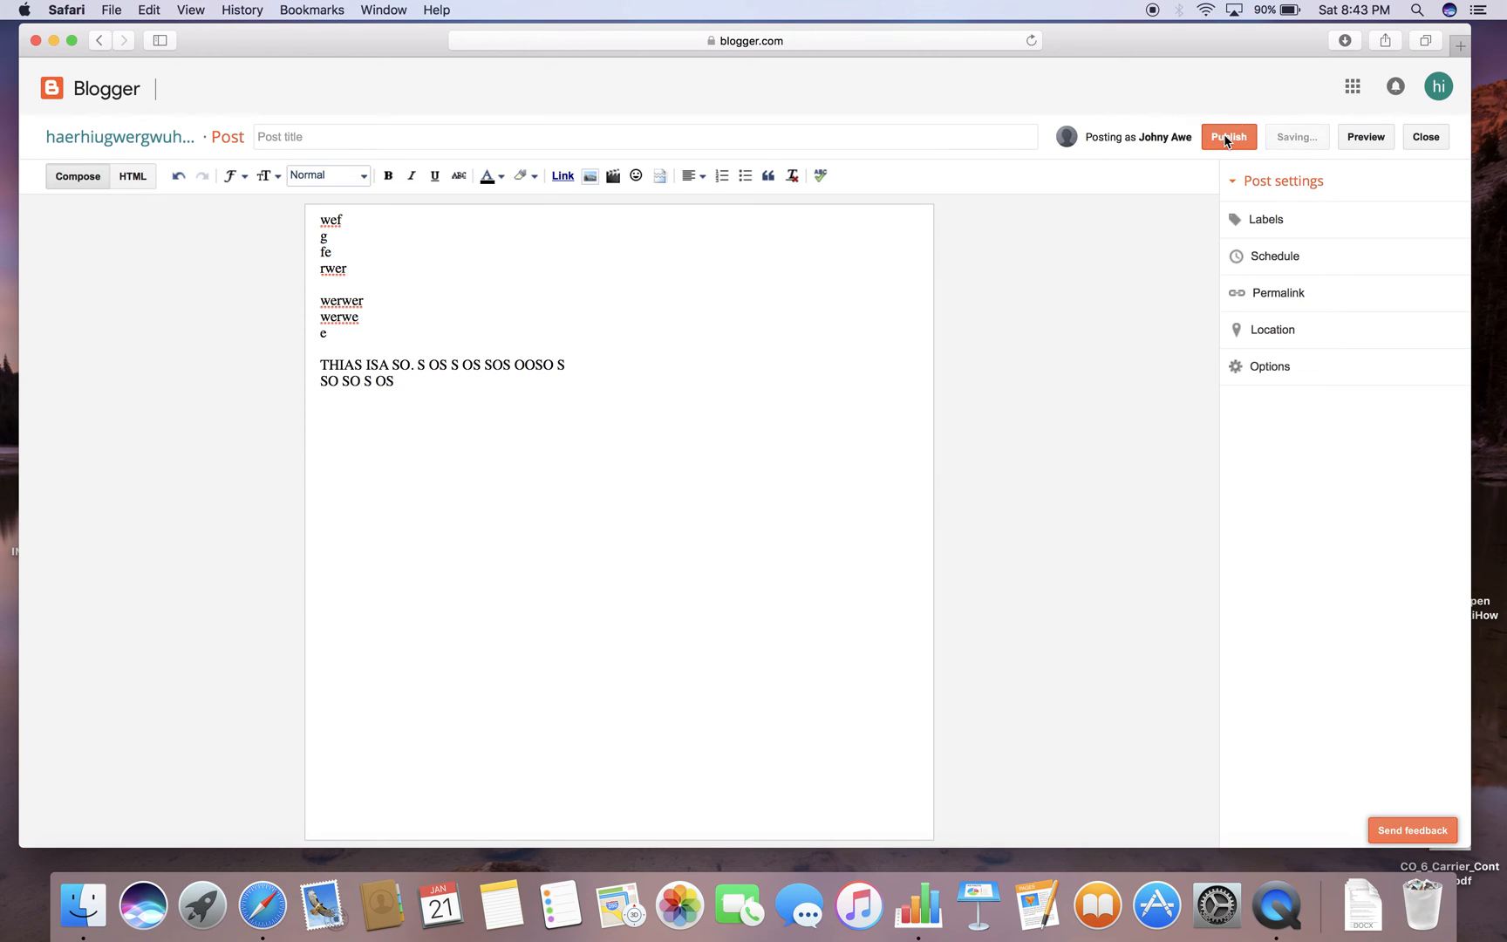
pyautogui.click(1230, 136)
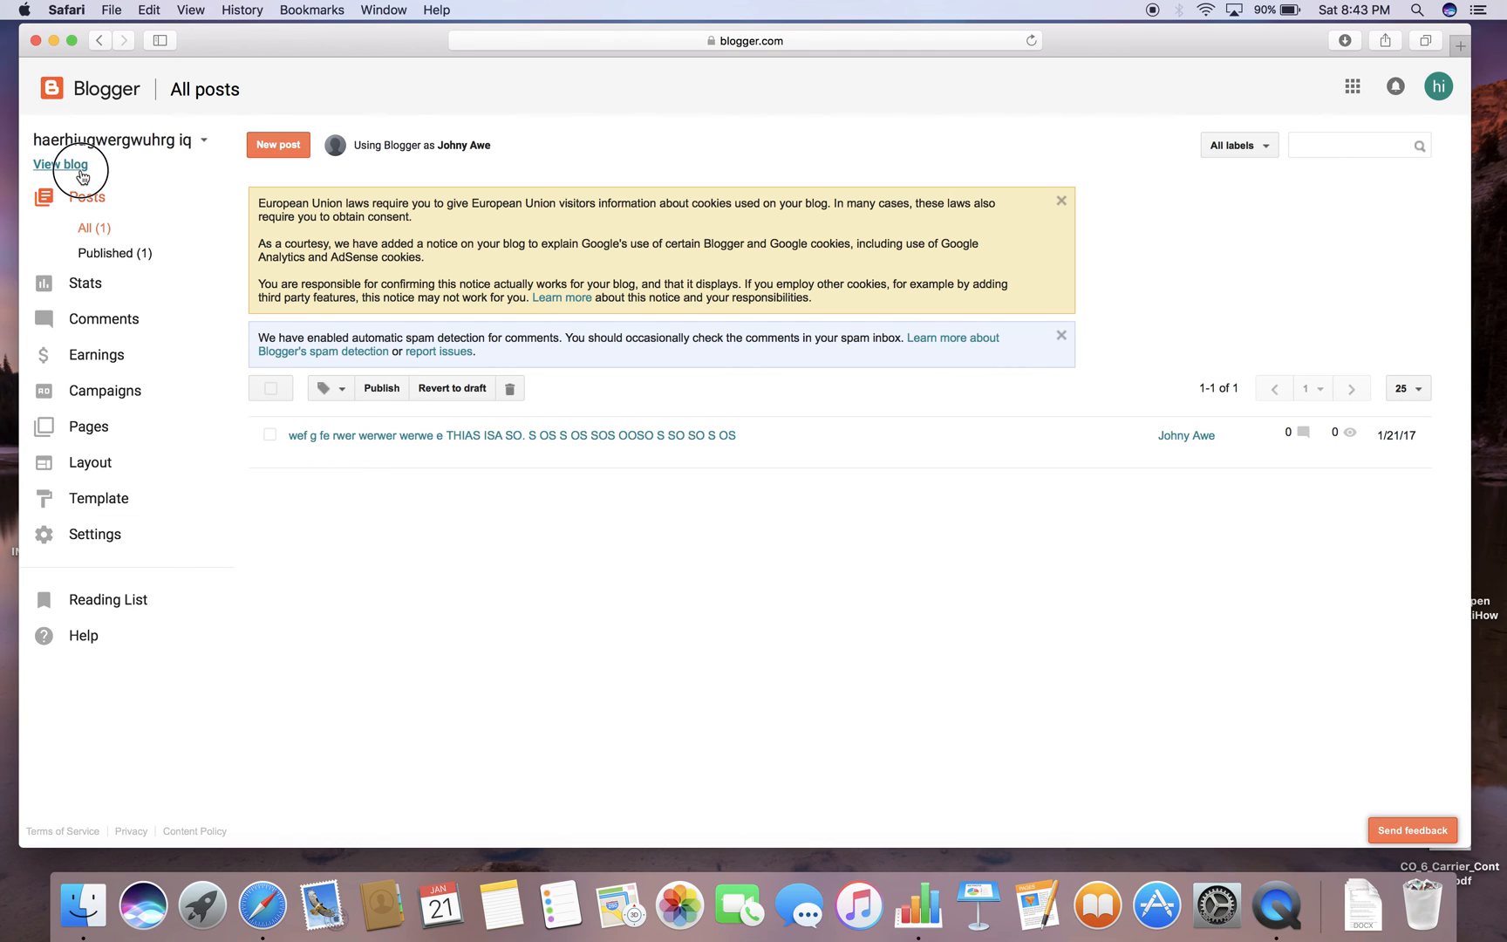
# Open the live blog at hufdhf.blogspot.com in a new tab.
pyautogui.click(59, 164)
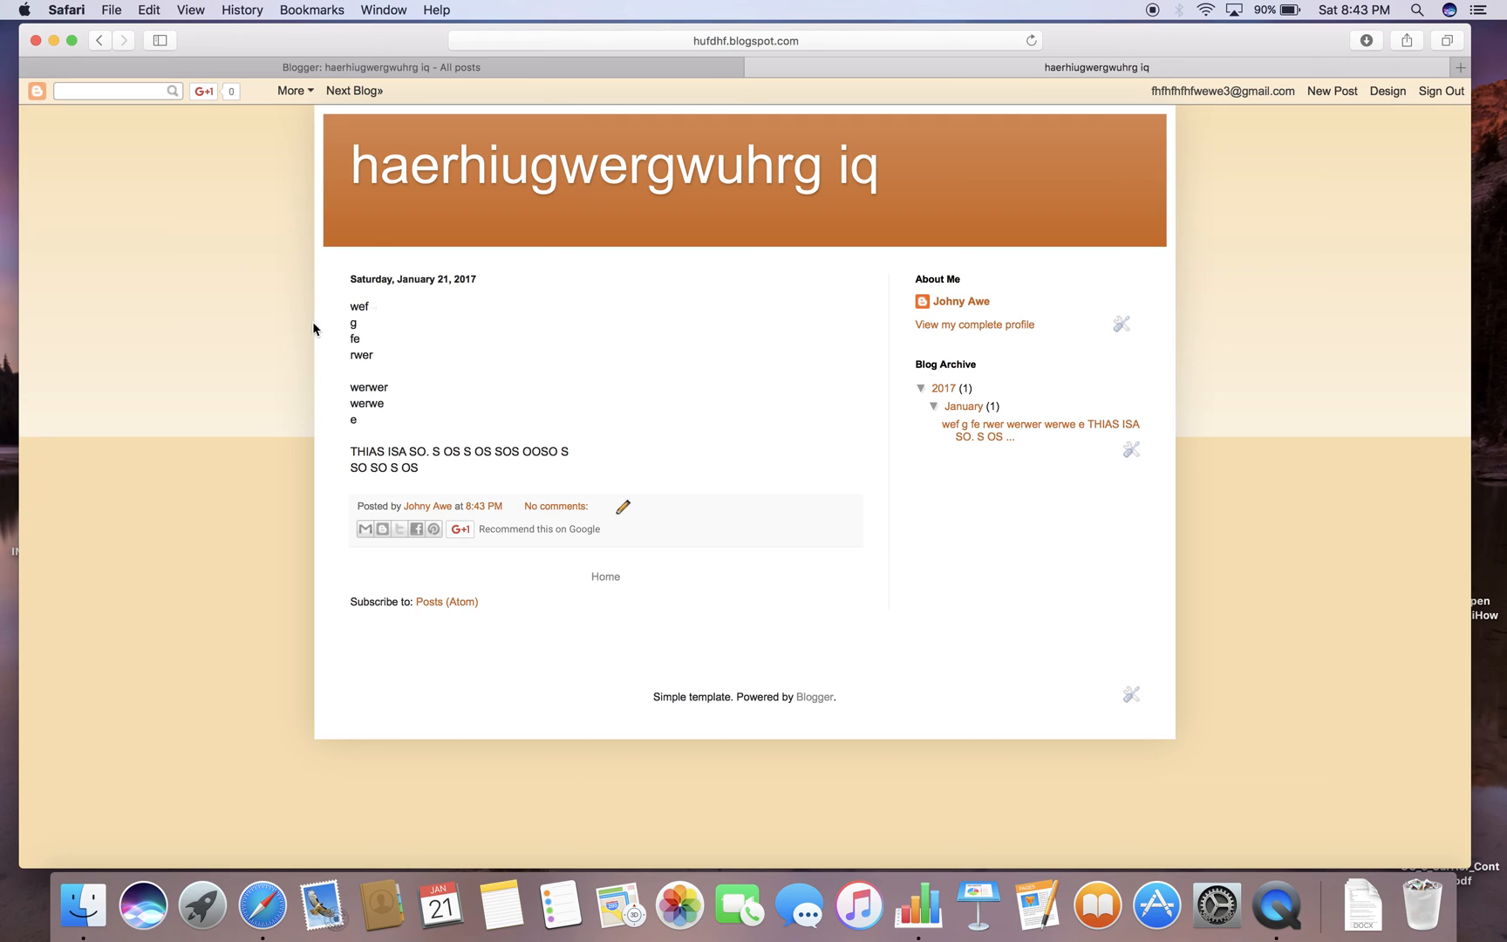
pyautogui.moveTo(454, 423)
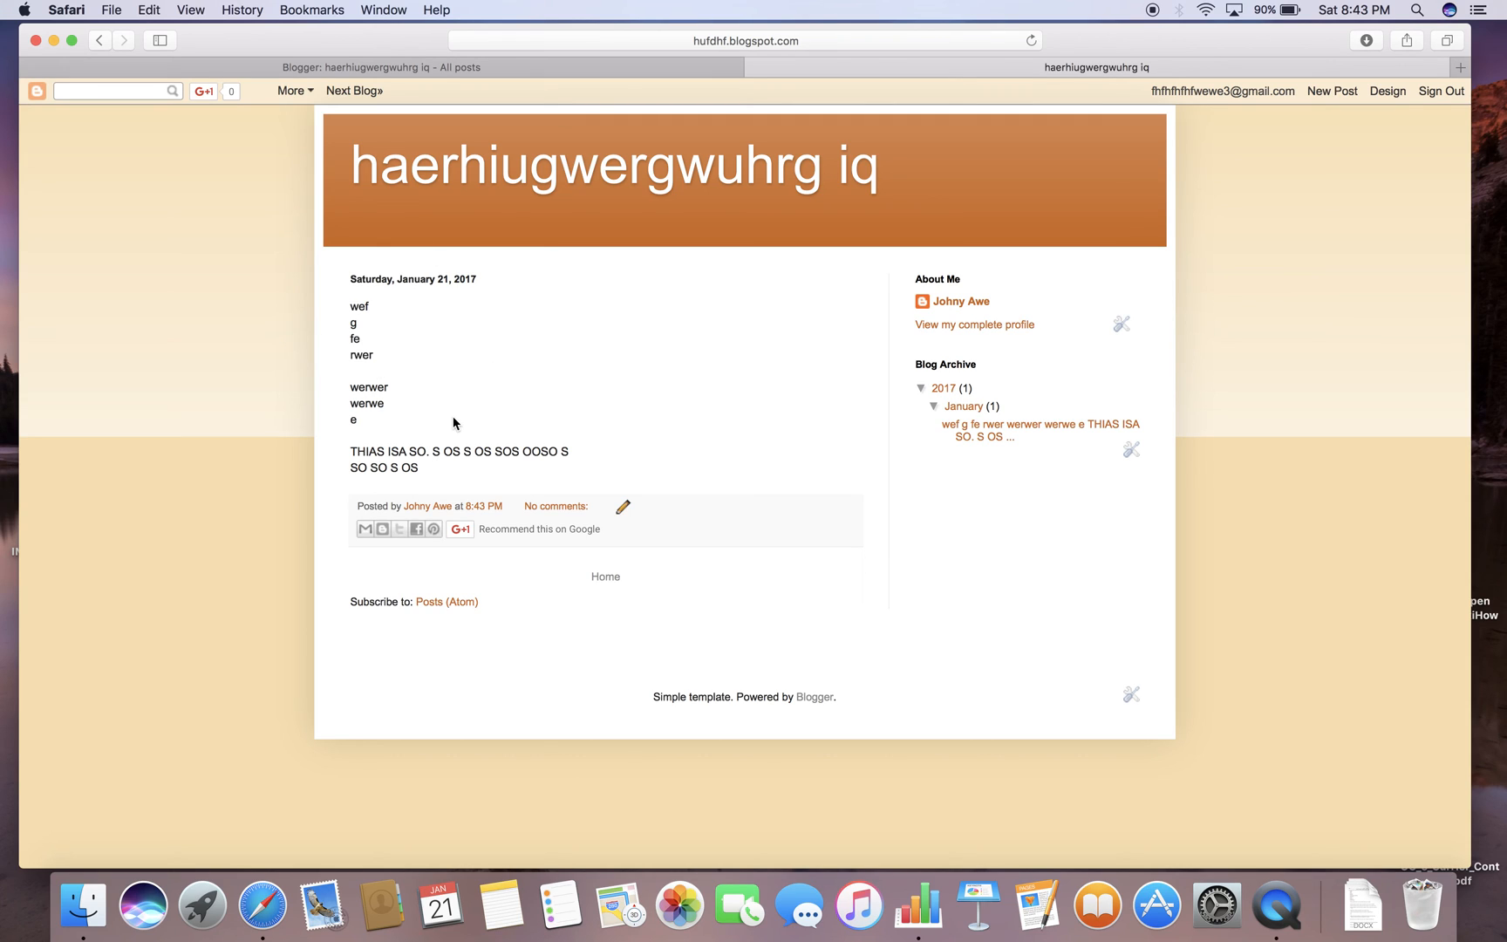
pyautogui.moveTo(577, 473)
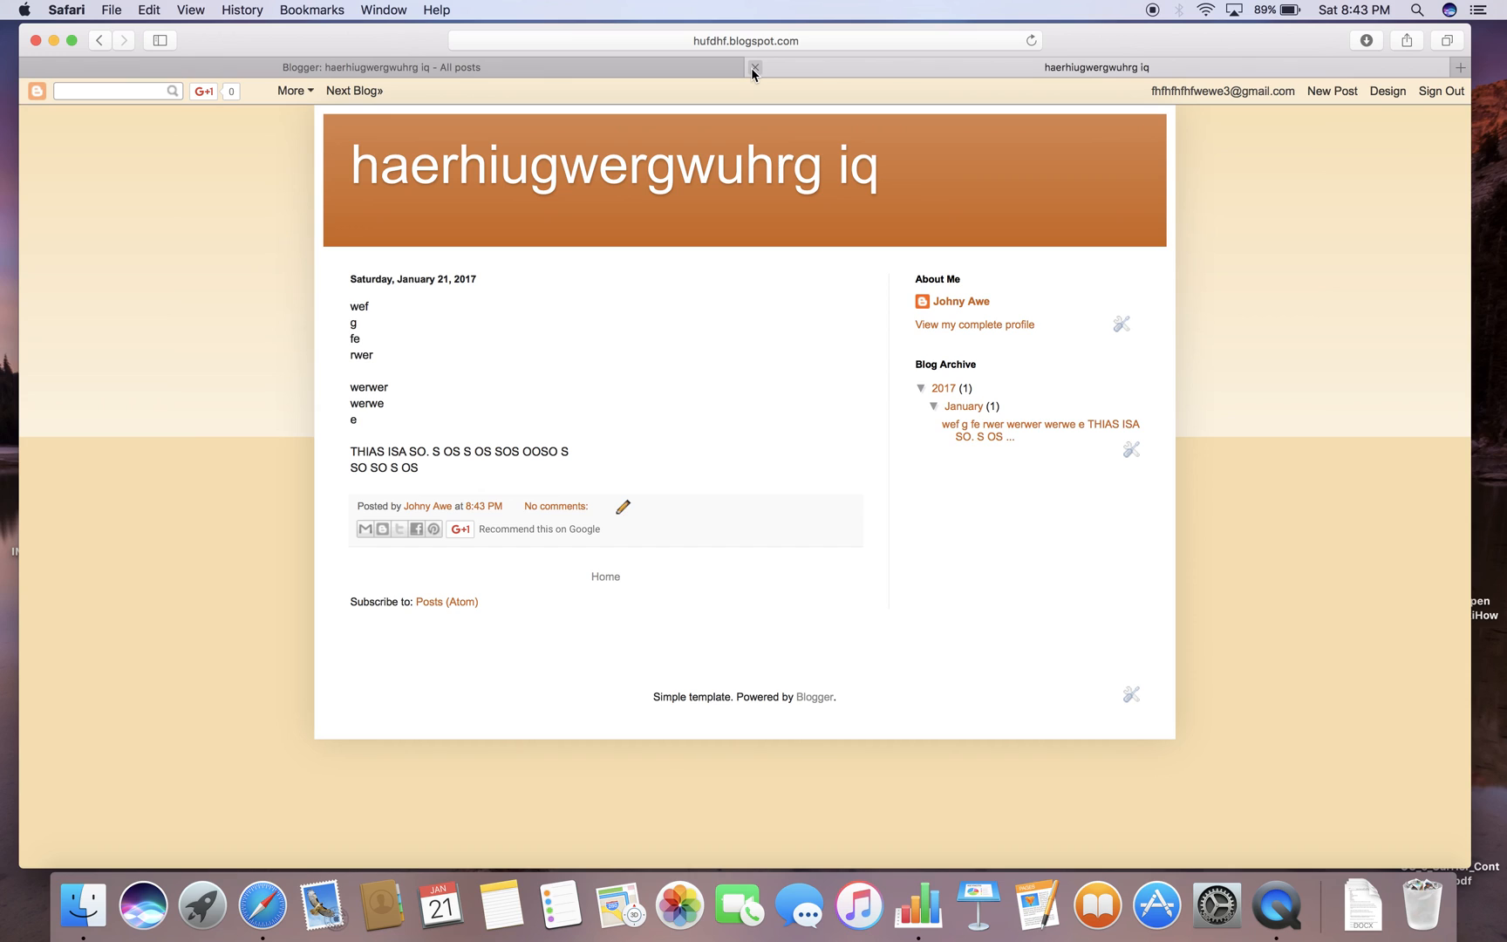
# Close the live blog tab to return to the All posts dashboard.
pyautogui.click(755, 67)
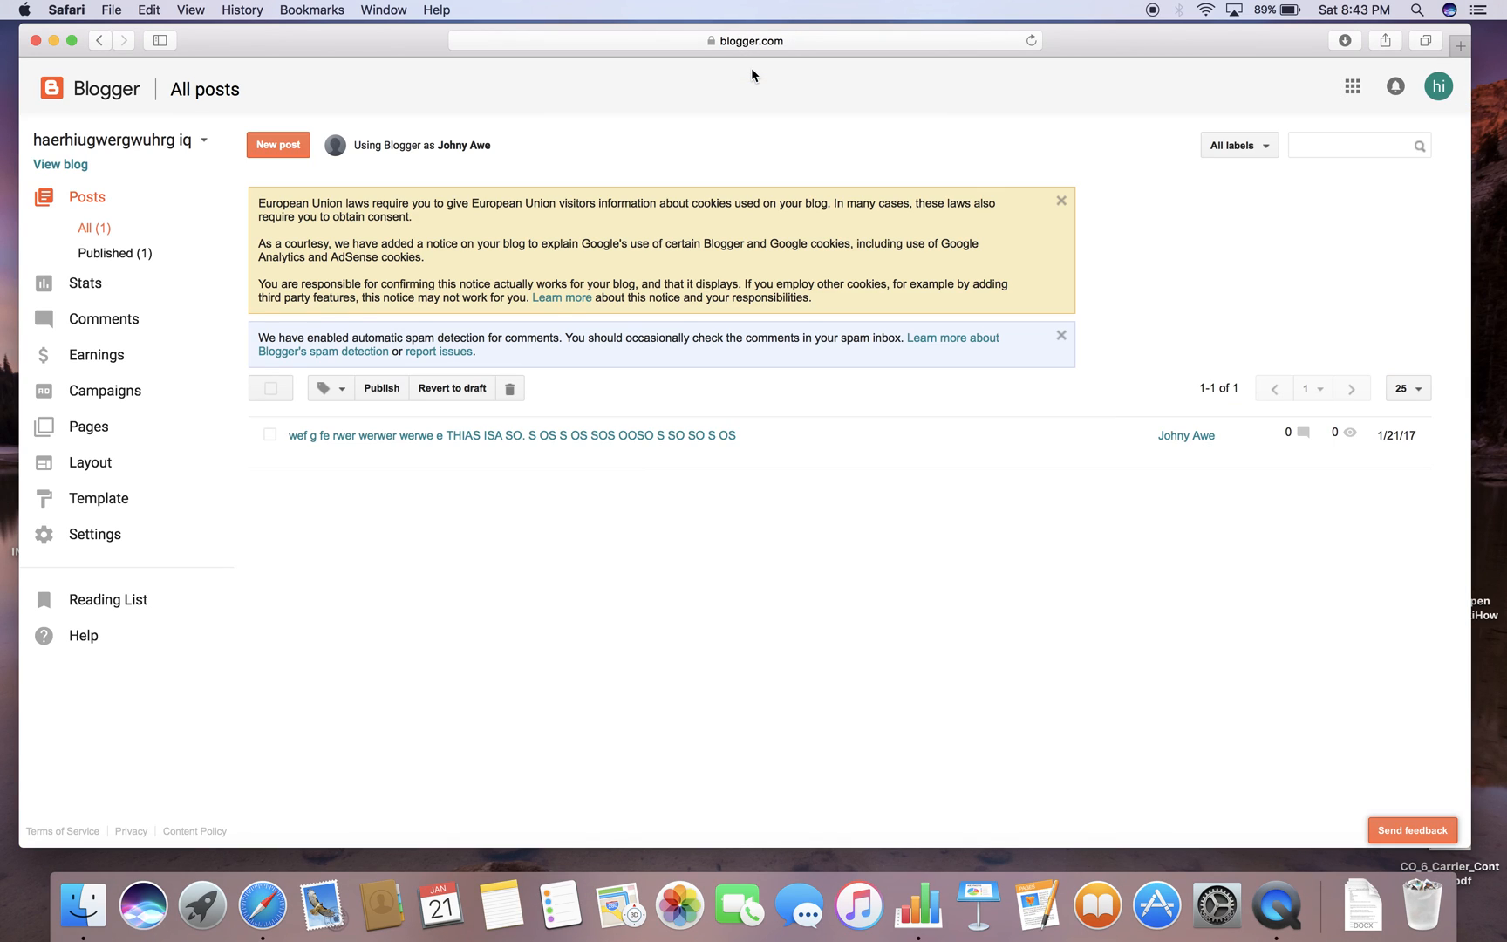
pyautogui.moveTo(759, 407)
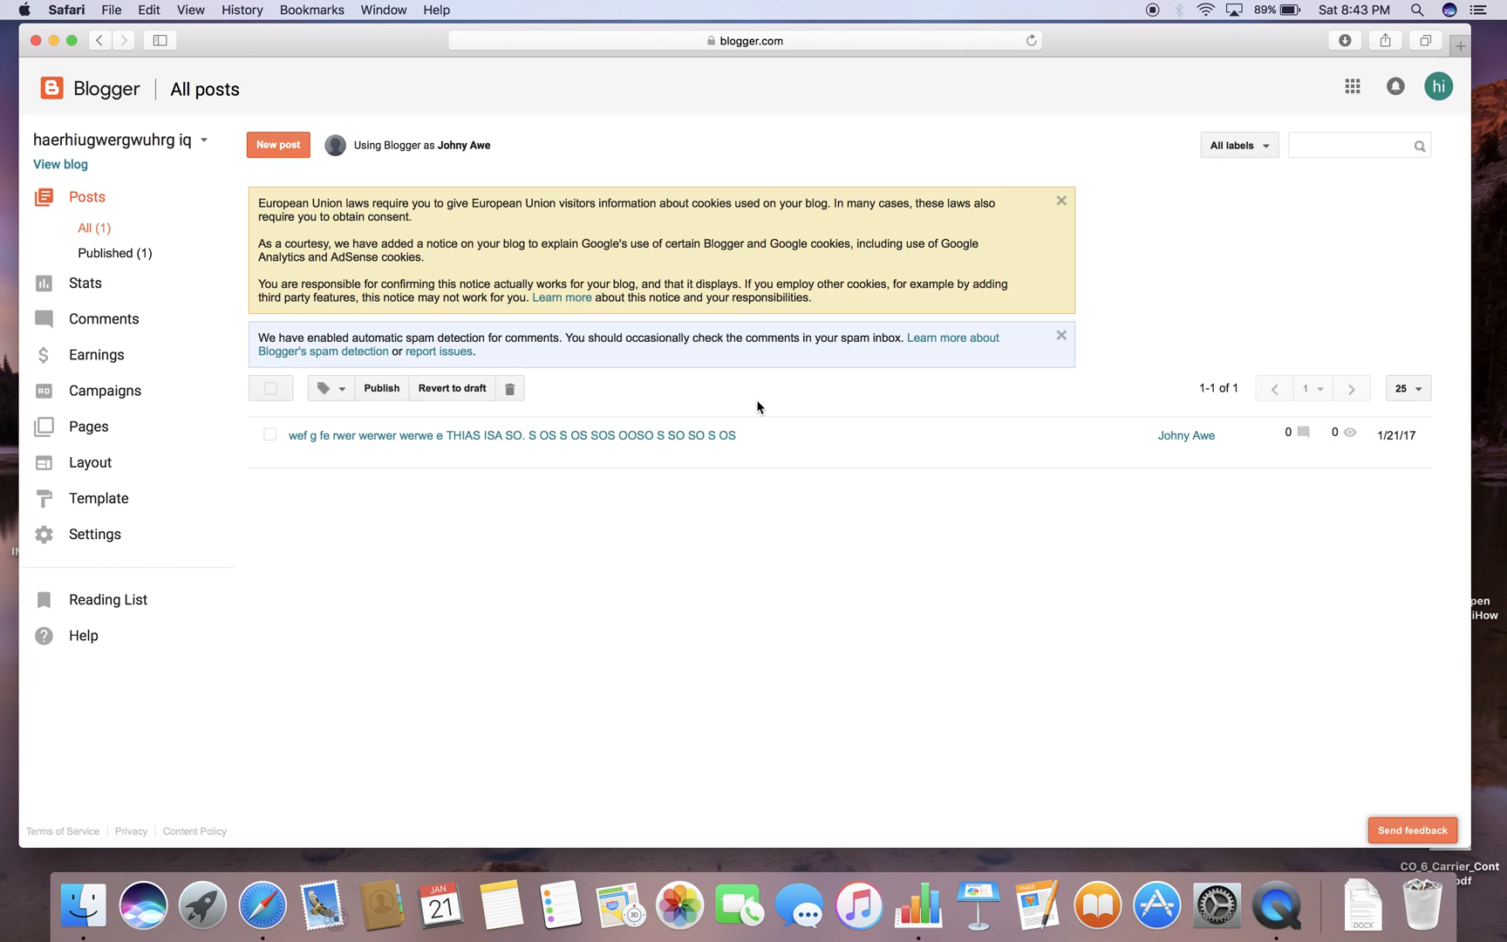
pyautogui.moveTo(676, 595)
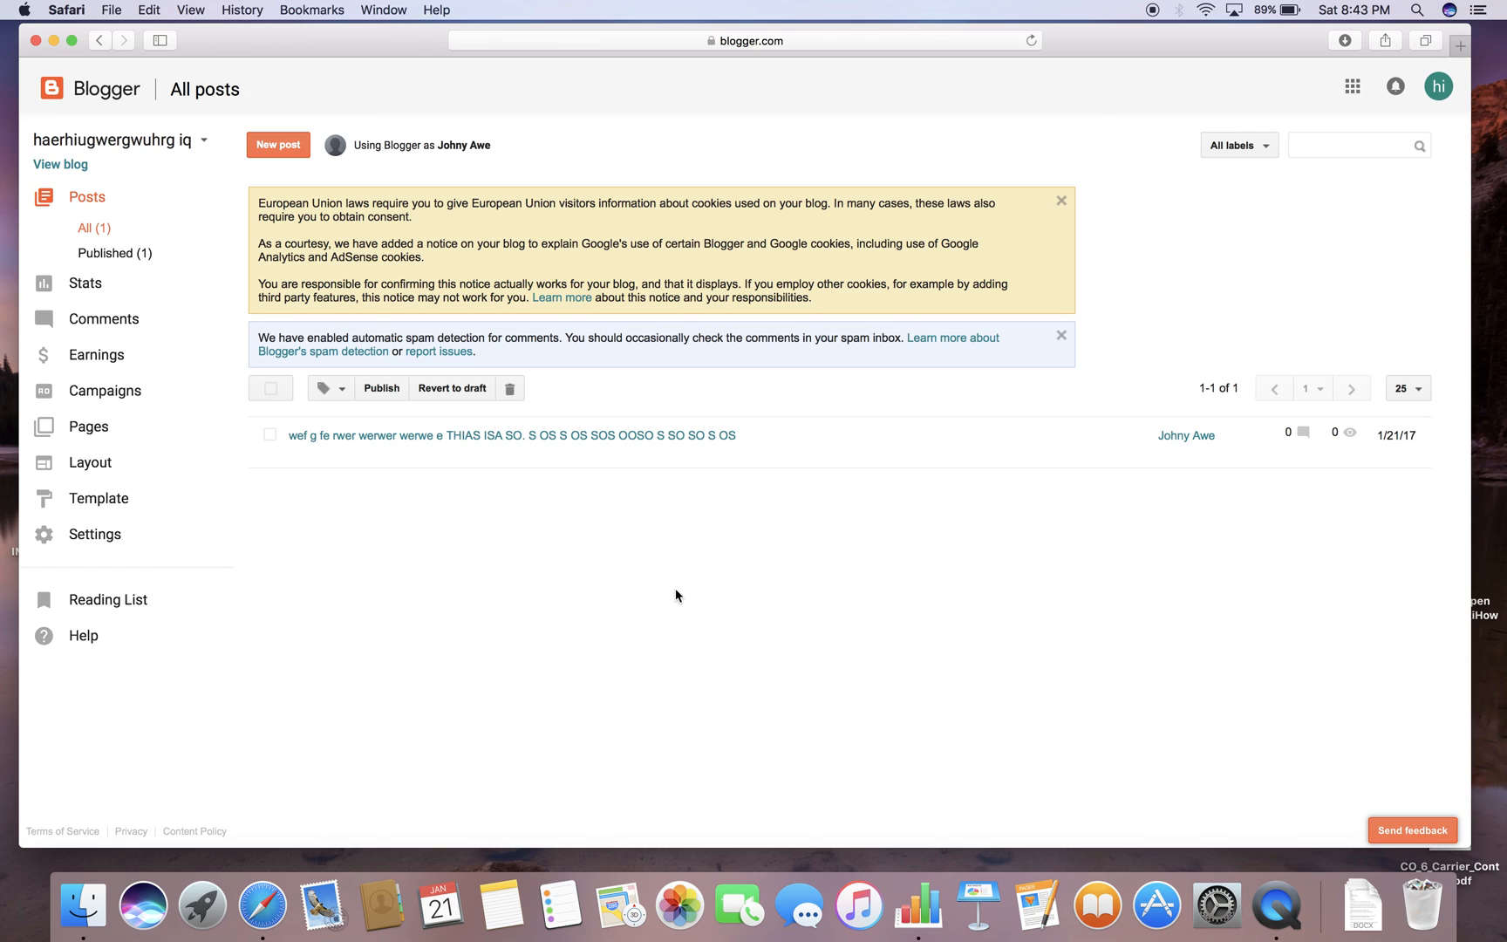